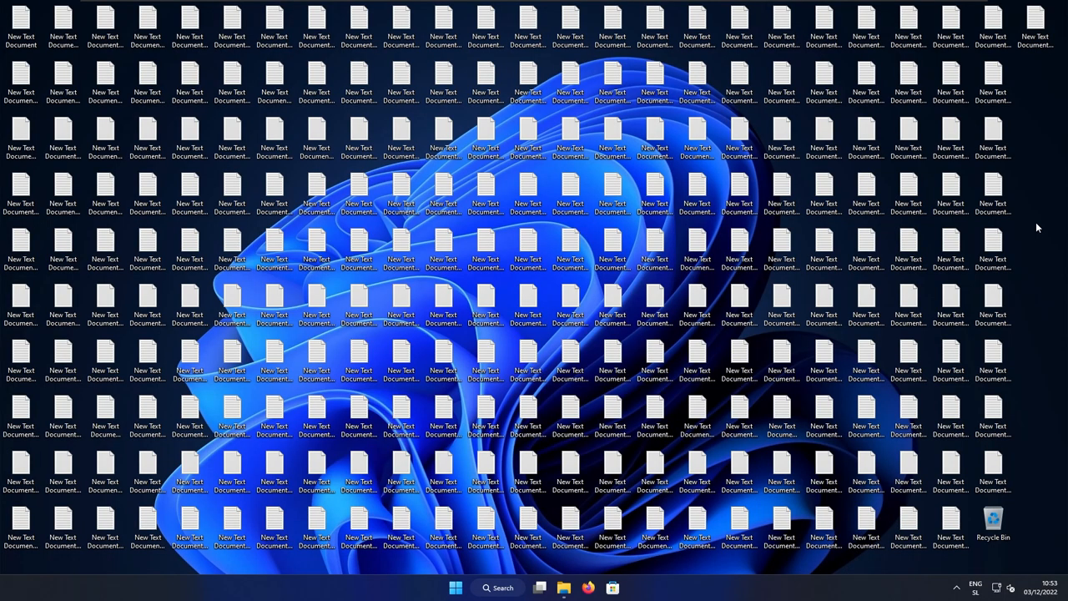
mouse_move(1031, 124)
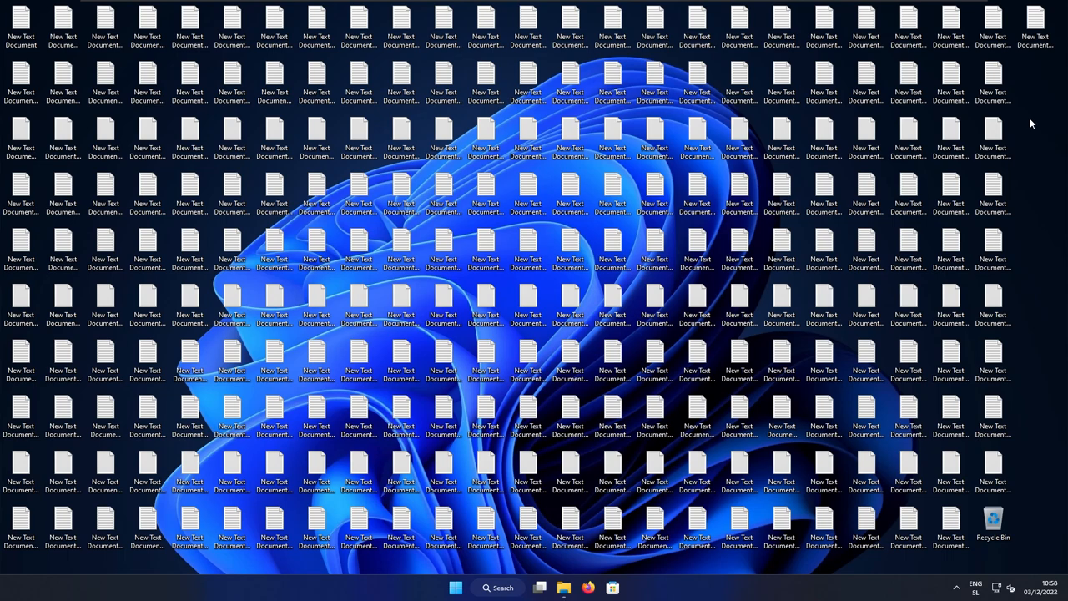
Hide all desktop icons via the desktop View menu so only the wallpaper shows
right_click(1031, 124)
text(new document)
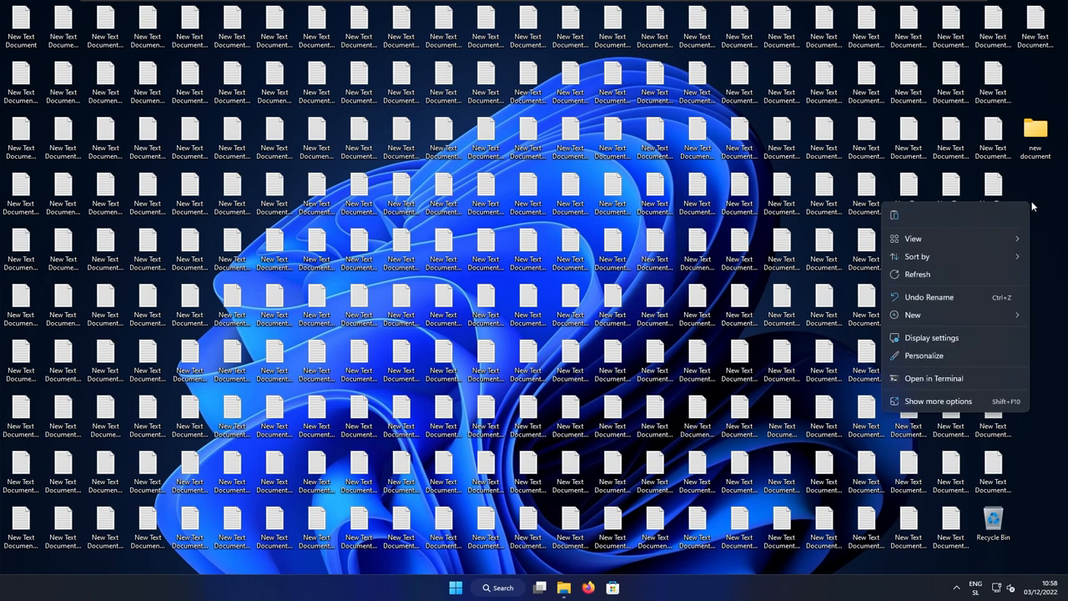
click(913, 239)
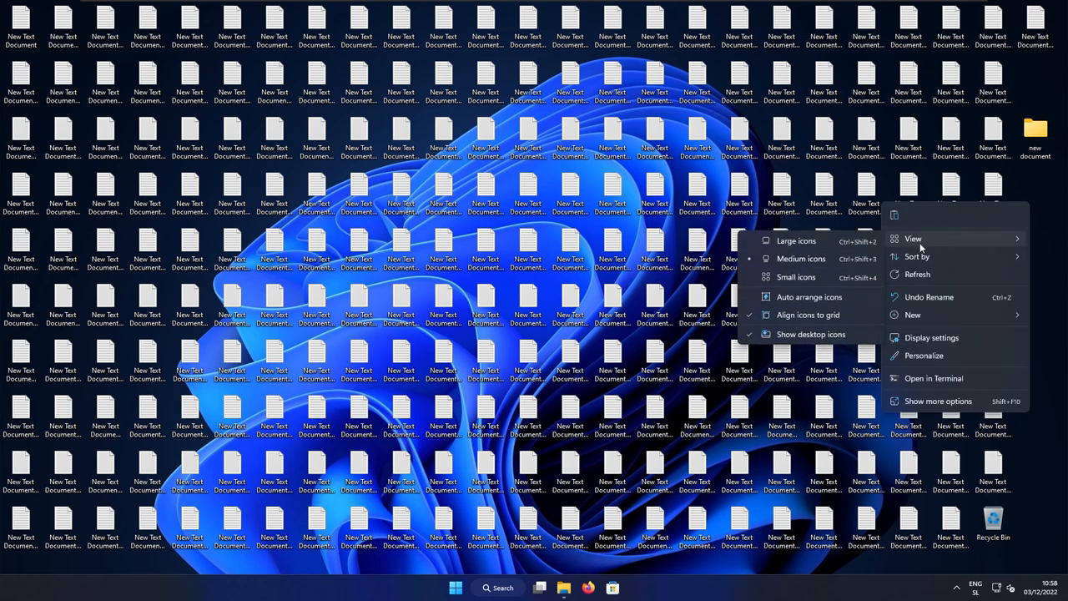
mouse_move(812, 334)
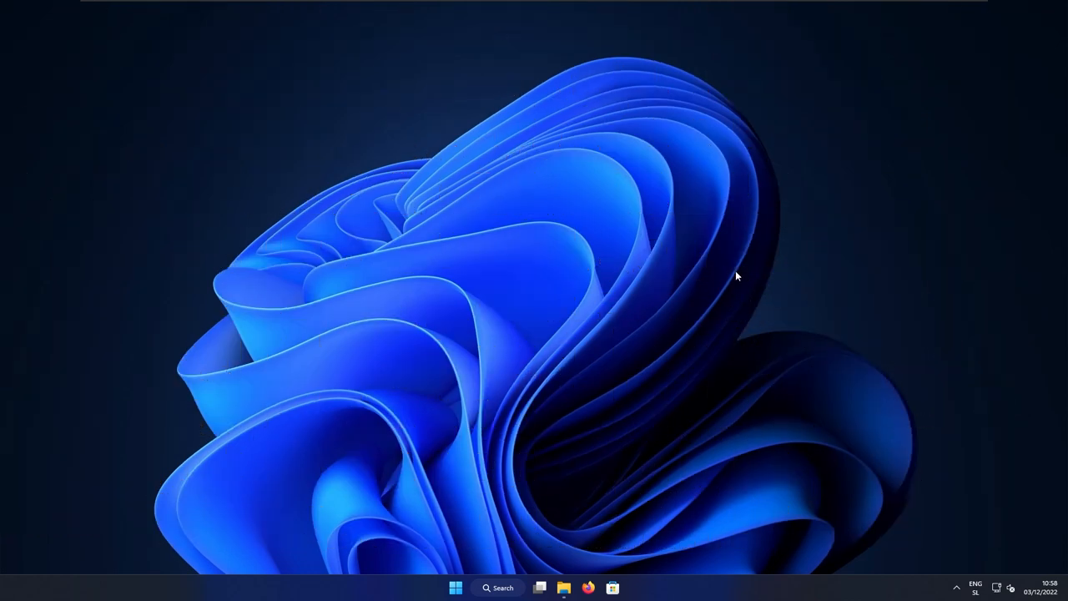
mouse_move(586, 561)
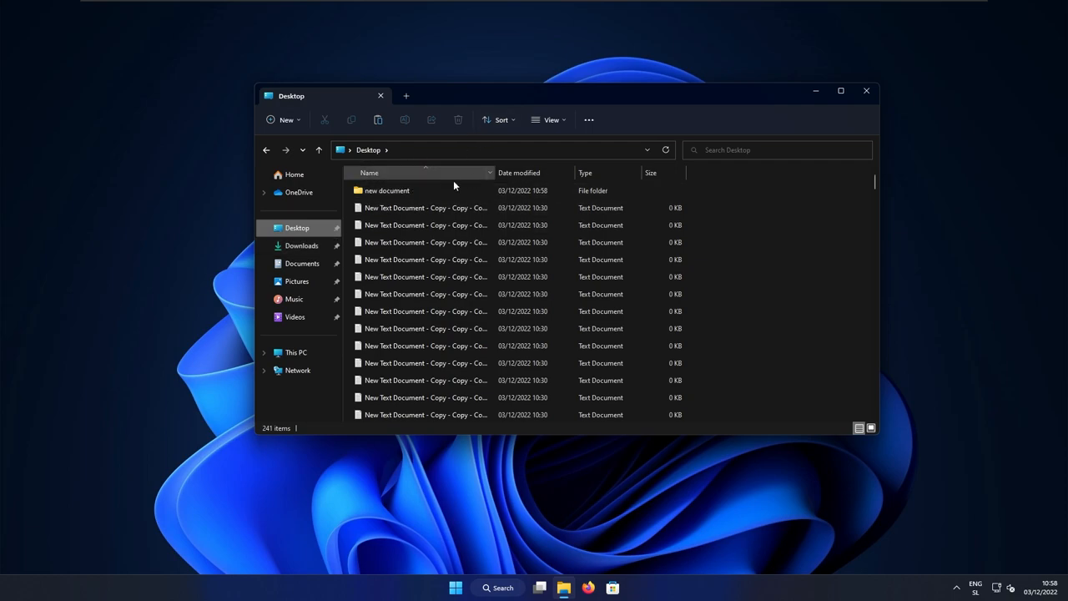
Browse the Desktop folder's list of New Text Document files and select one
scroll(down, 3)
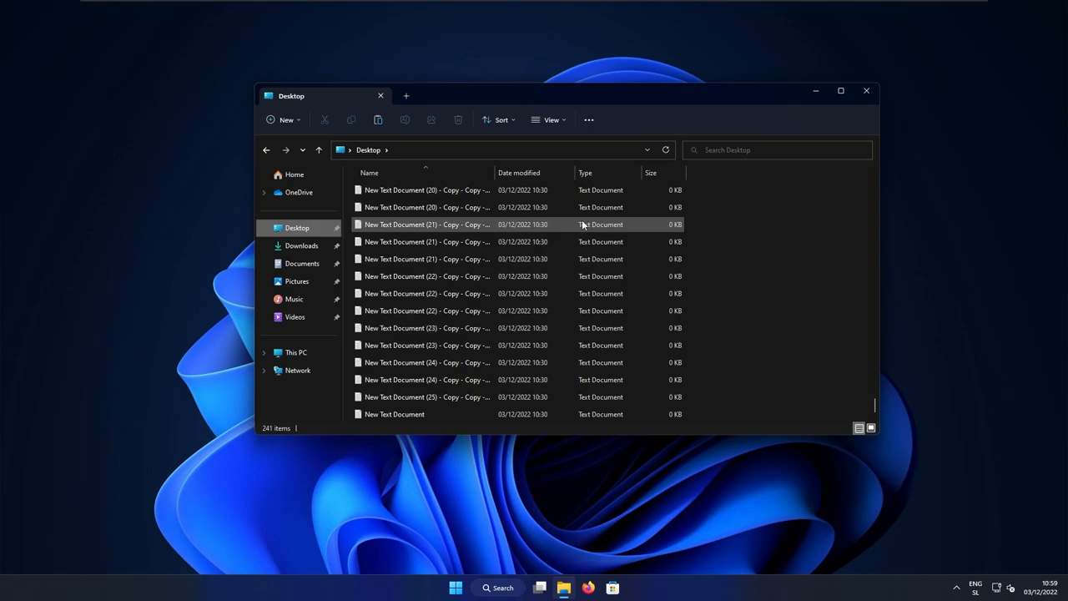
click(865, 90)
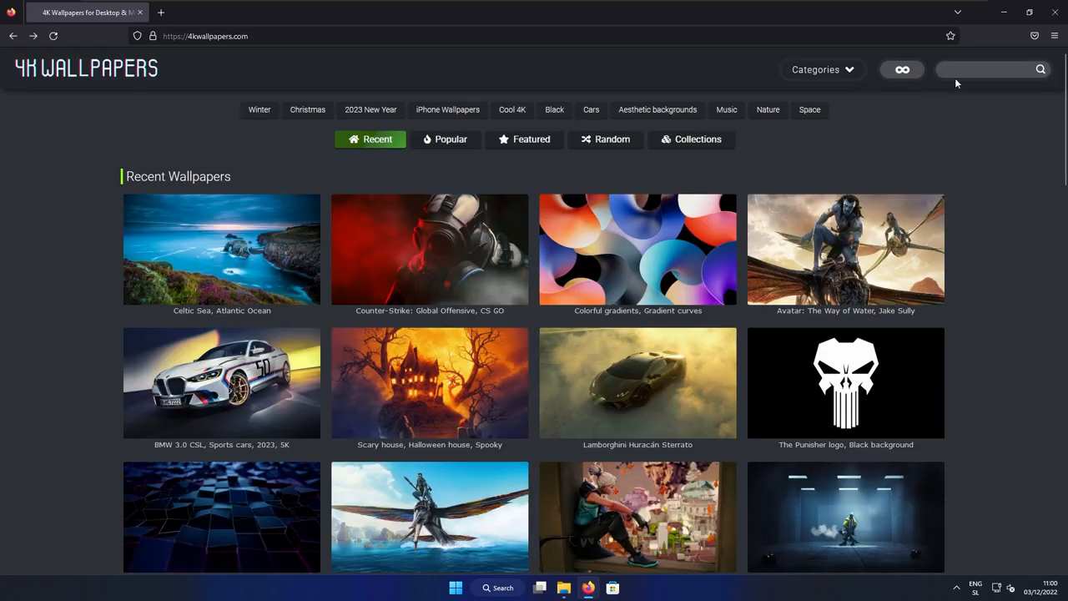
Find the Windows 11 Stock Grey abstract wallpaper and list its desktop resolutions for download
click(985, 70)
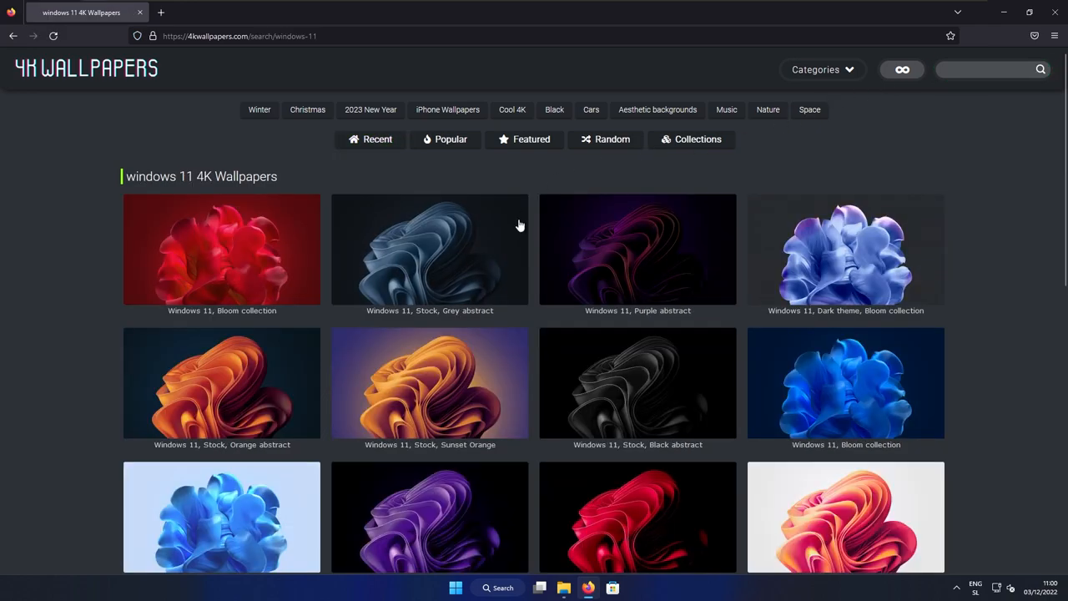
scroll(down, 3)
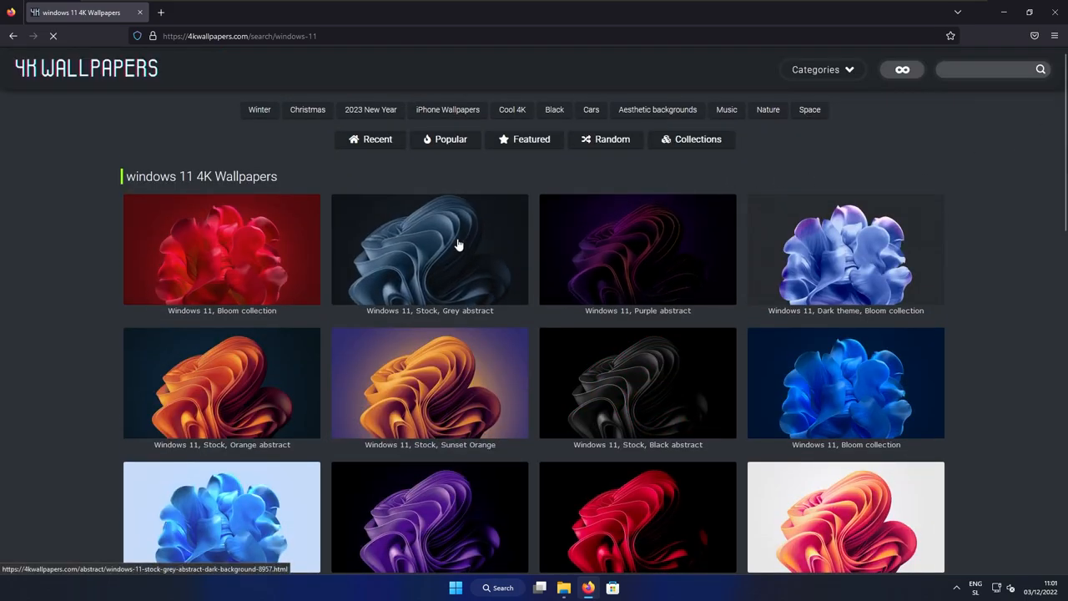
click(431, 249)
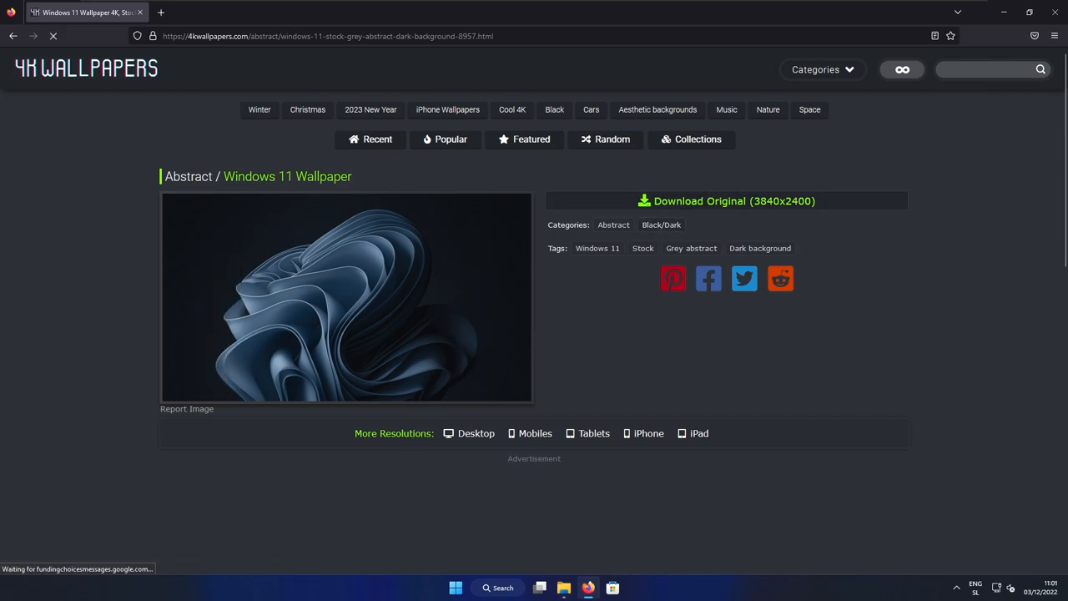
scroll(down, 3)
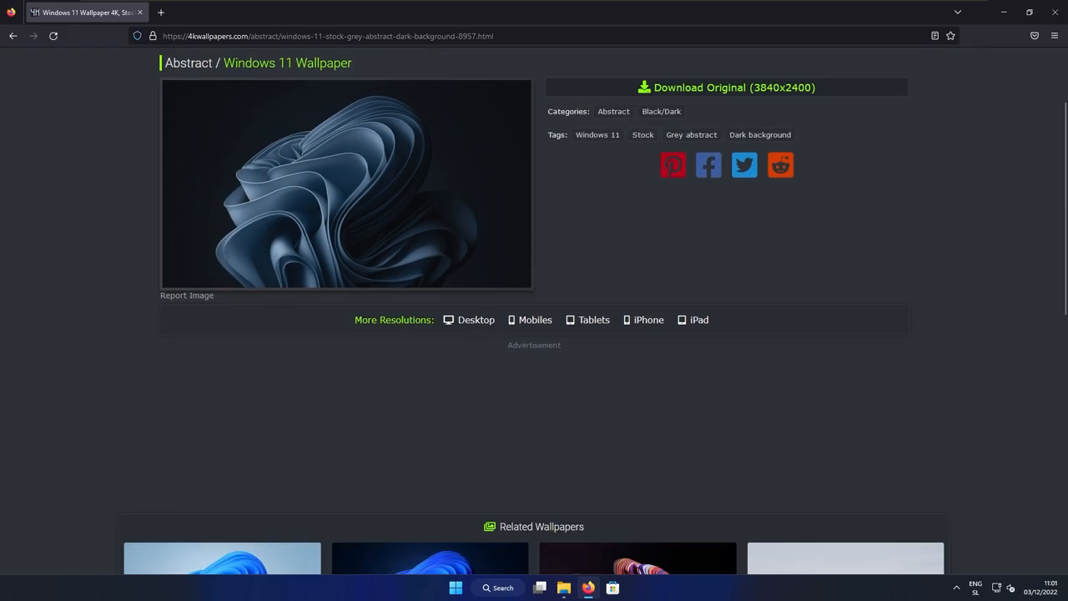
click(476, 321)
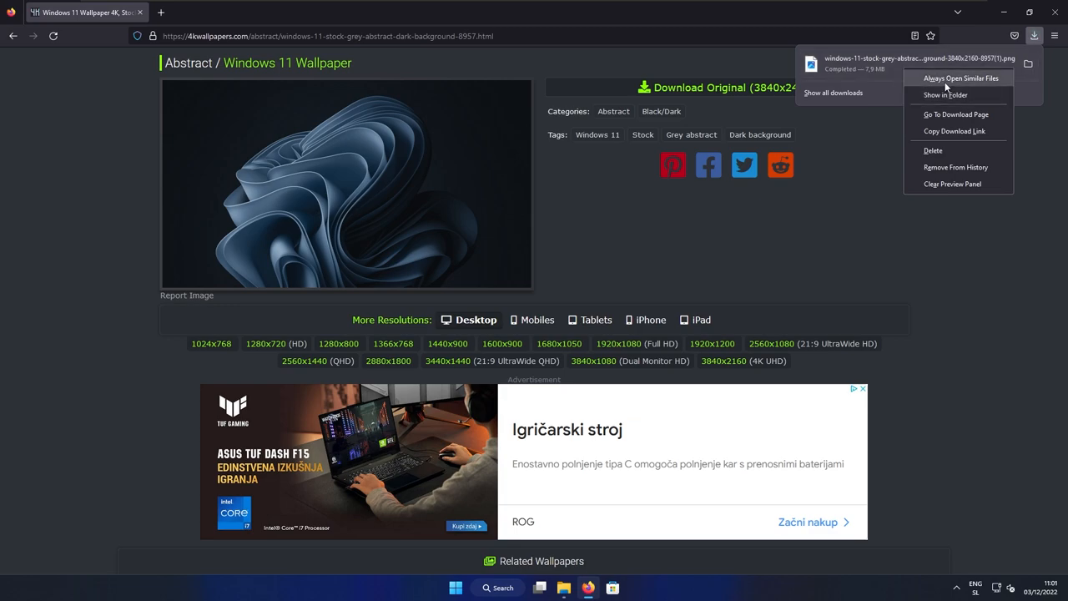
Locate the downloaded PNG in its folder and set it as the desktop background
click(945, 94)
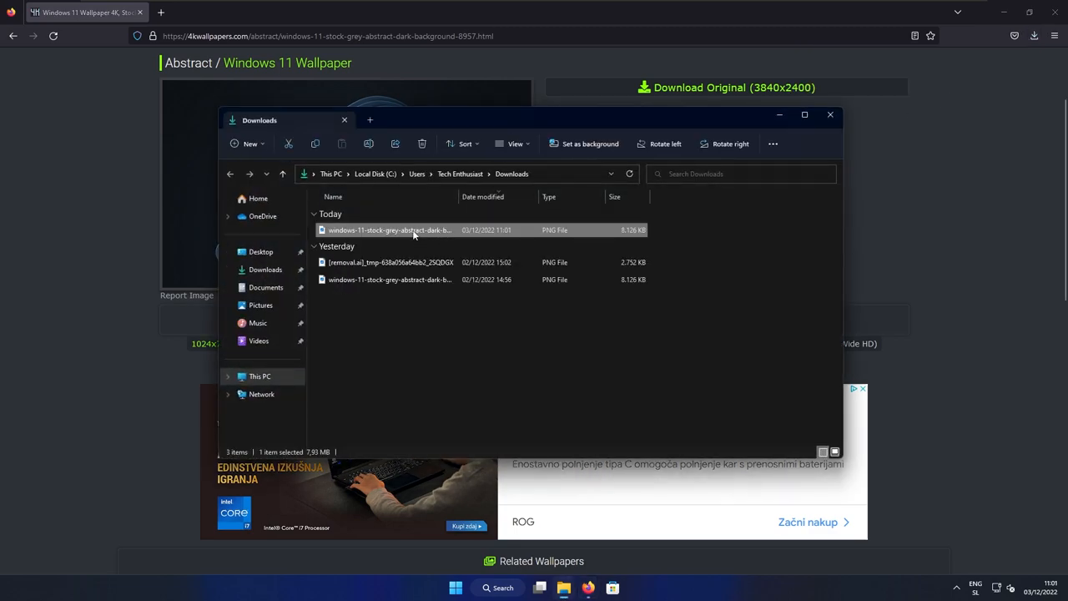
right_click(389, 230)
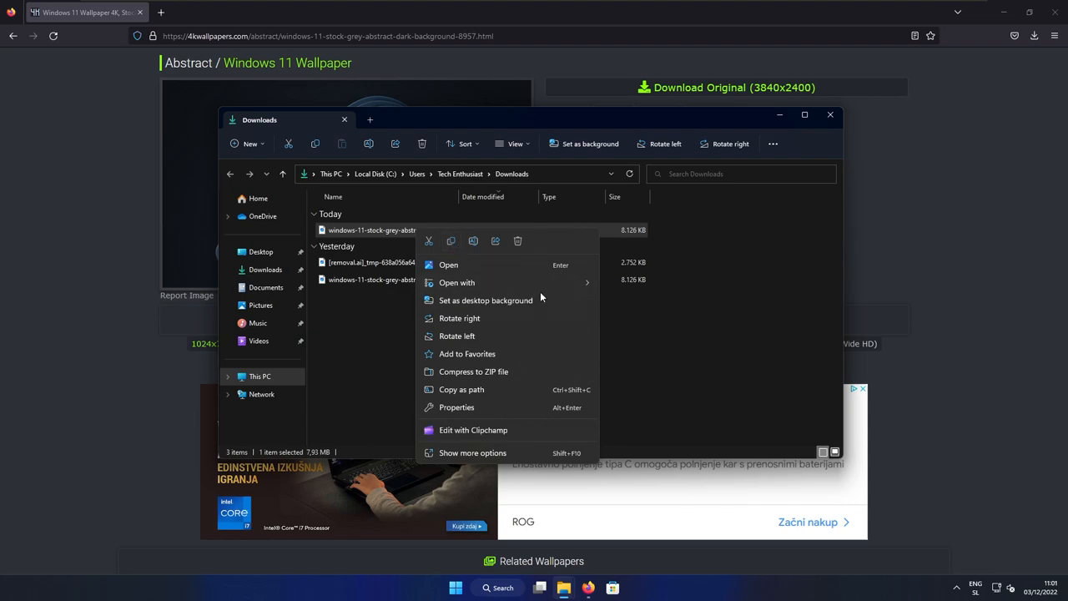
mouse_move(485, 300)
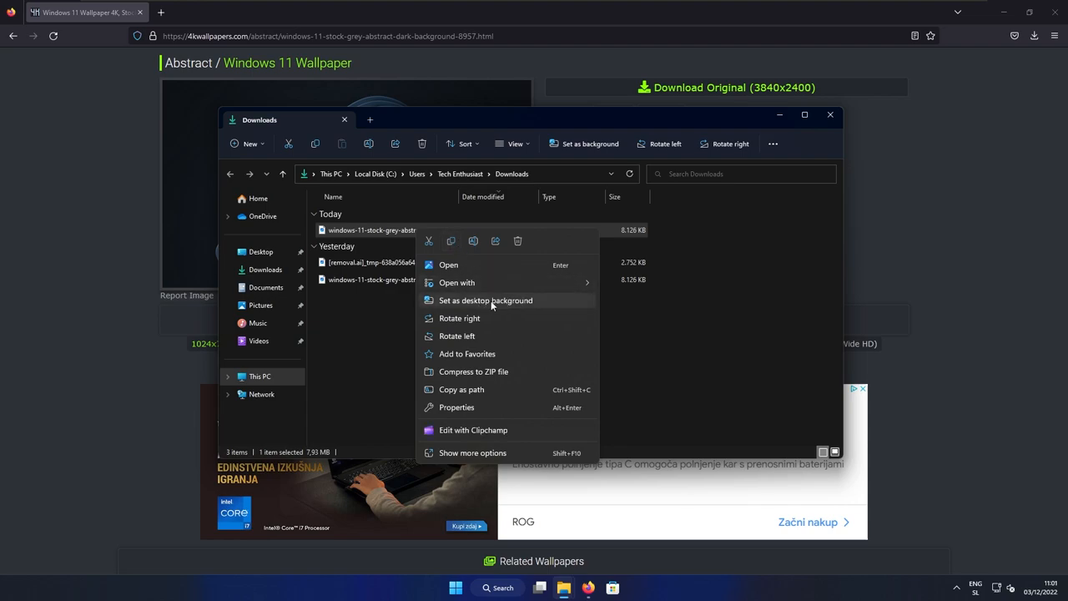
click(486, 301)
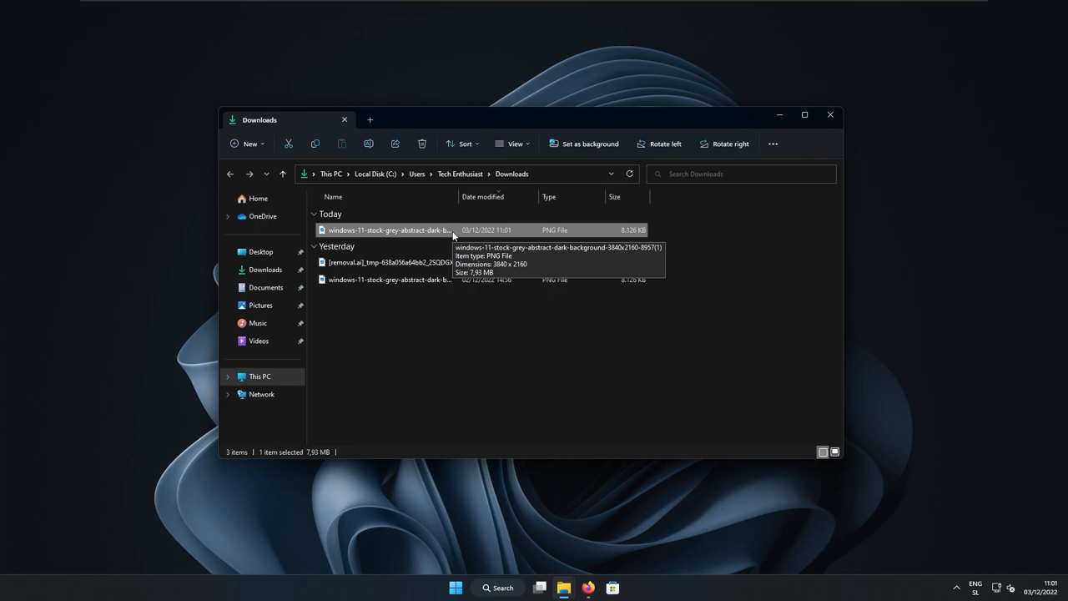
Set the grey abstract PNG as the lock screen background from Photos
double_click(388, 230)
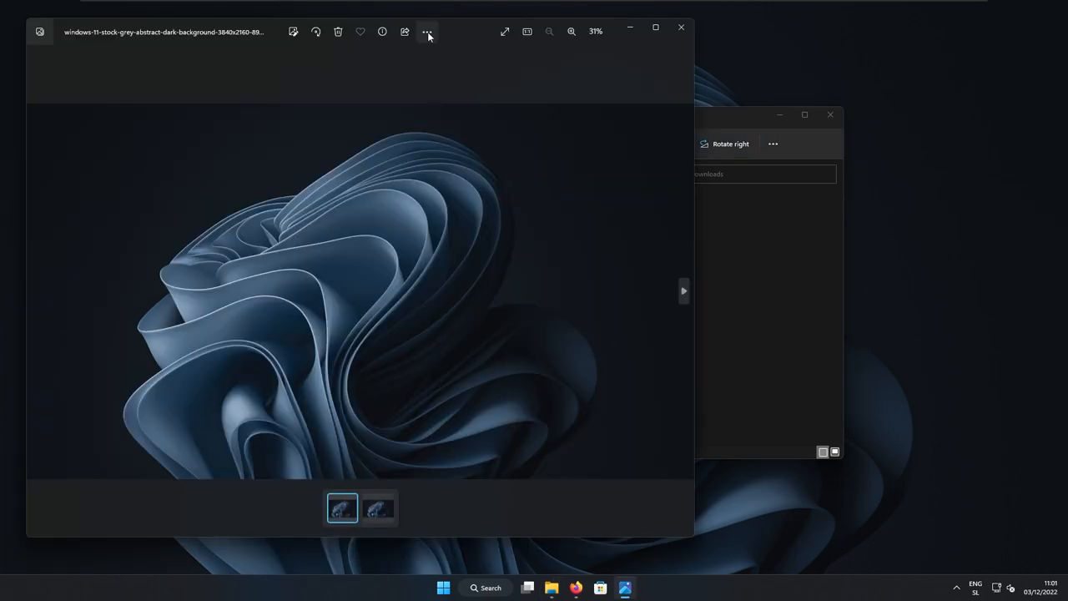
click(427, 32)
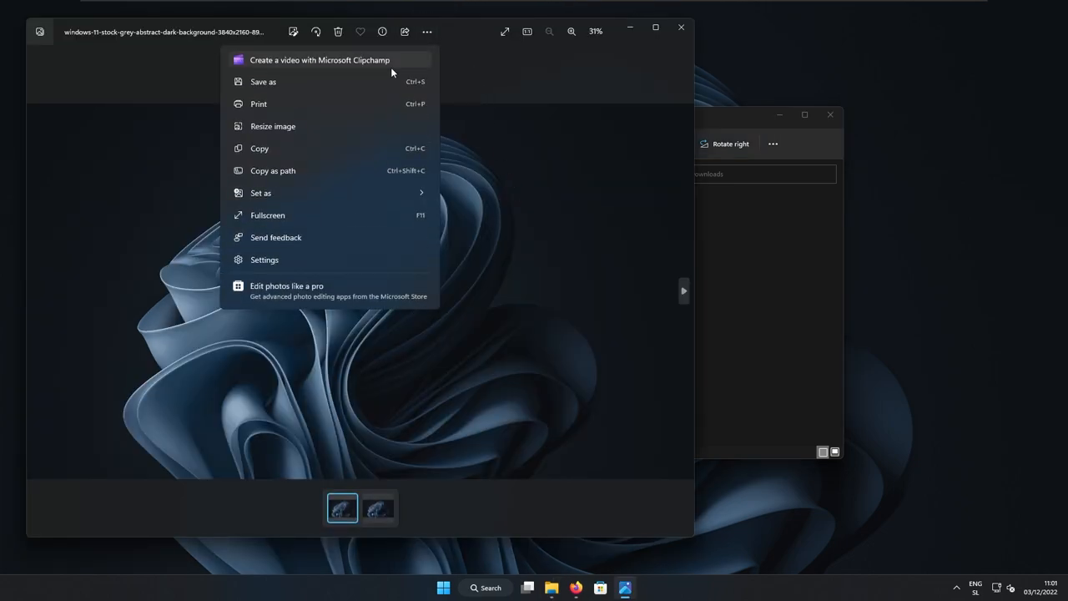
click(261, 194)
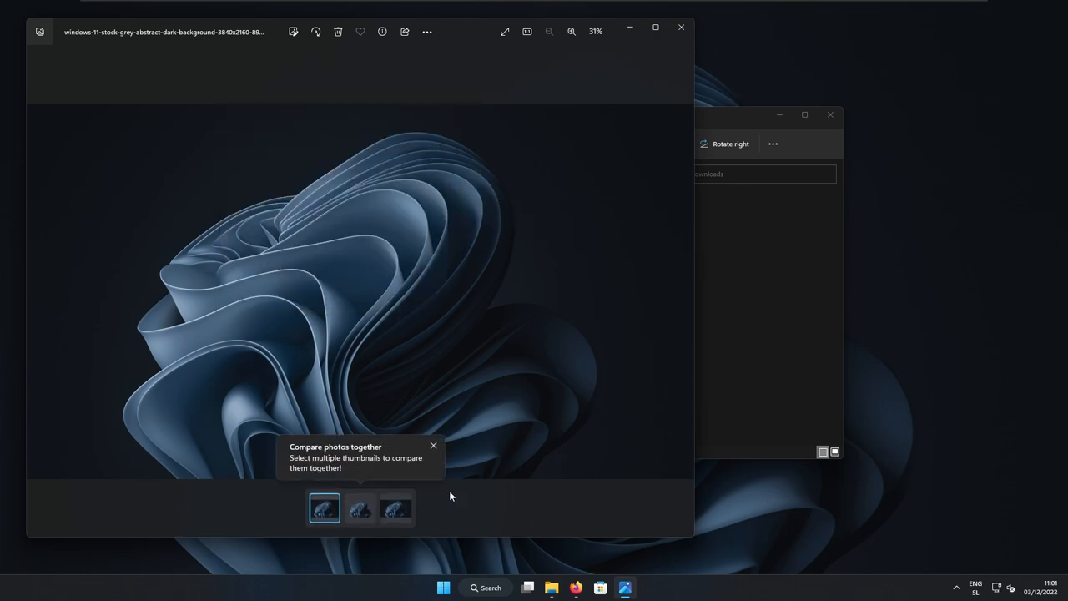
Lock the computer from the Start menu account options to view the lock screen
click(444, 587)
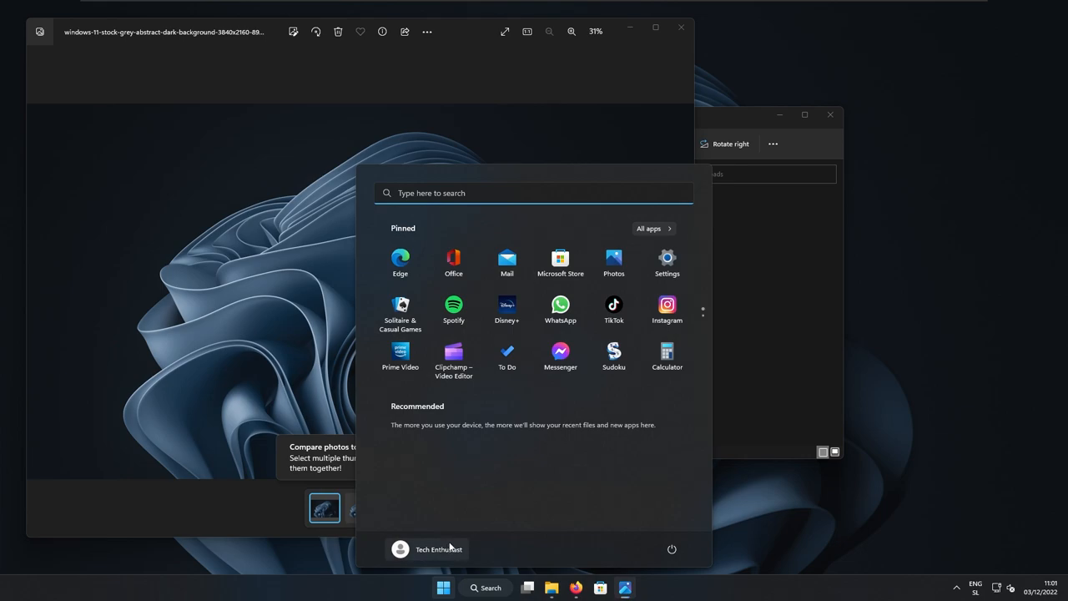
click(438, 549)
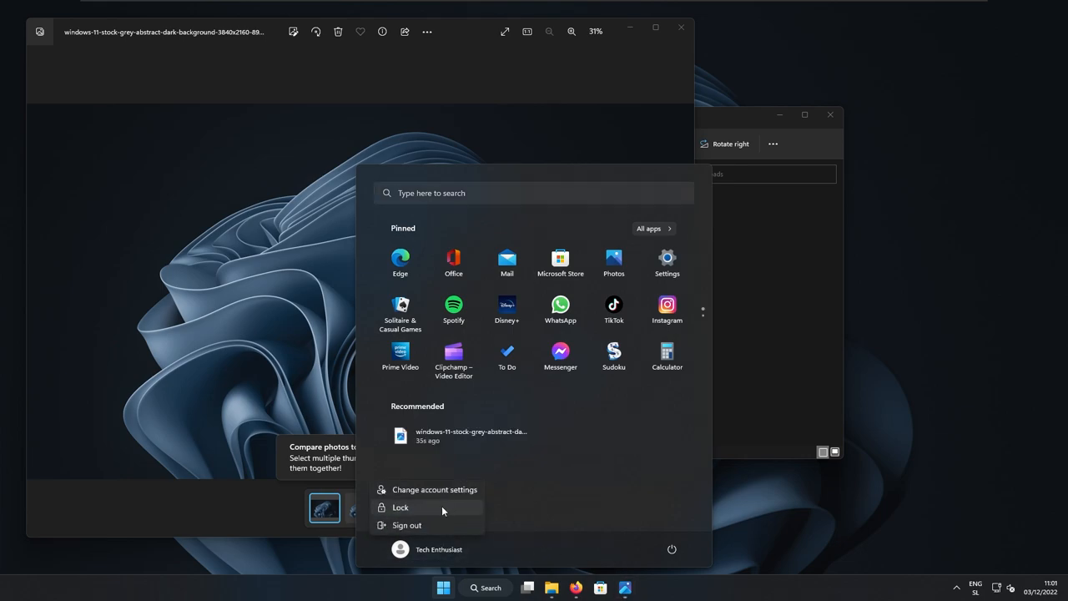
click(401, 508)
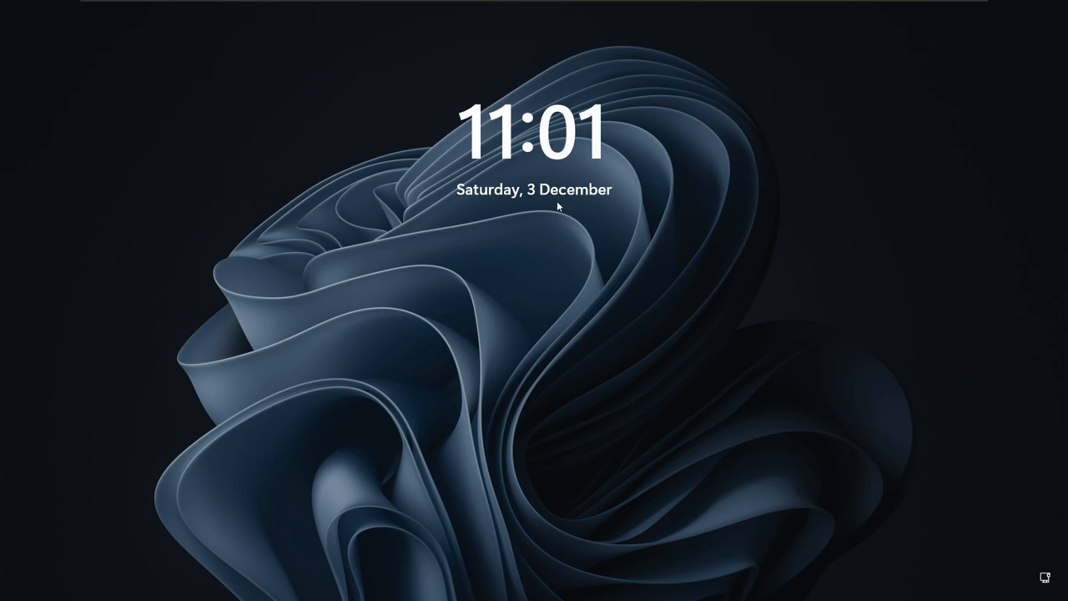
mouse_move(587, 247)
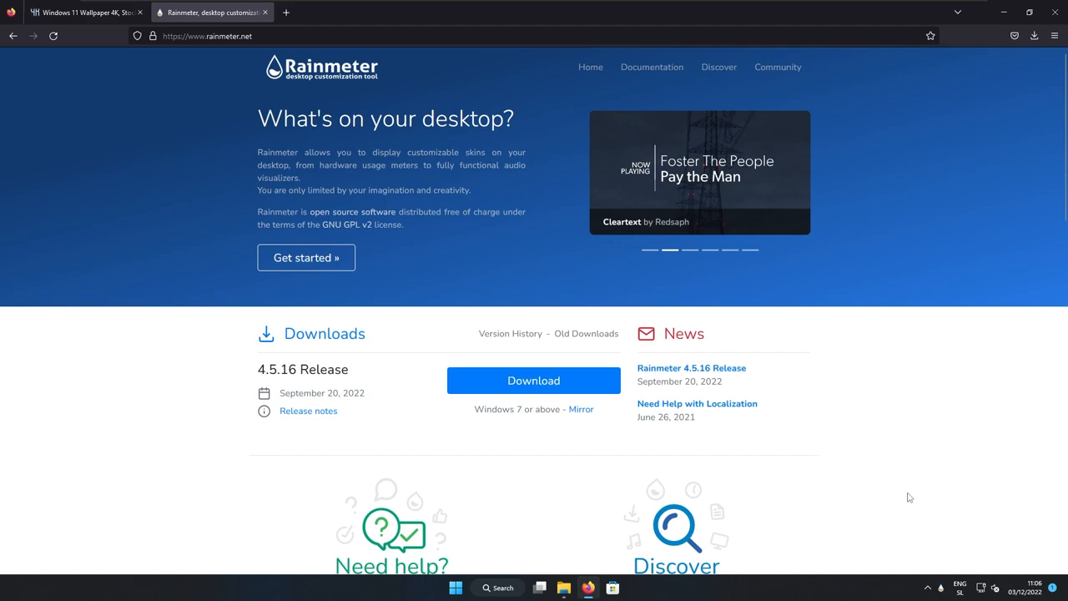
mouse_move(931, 551)
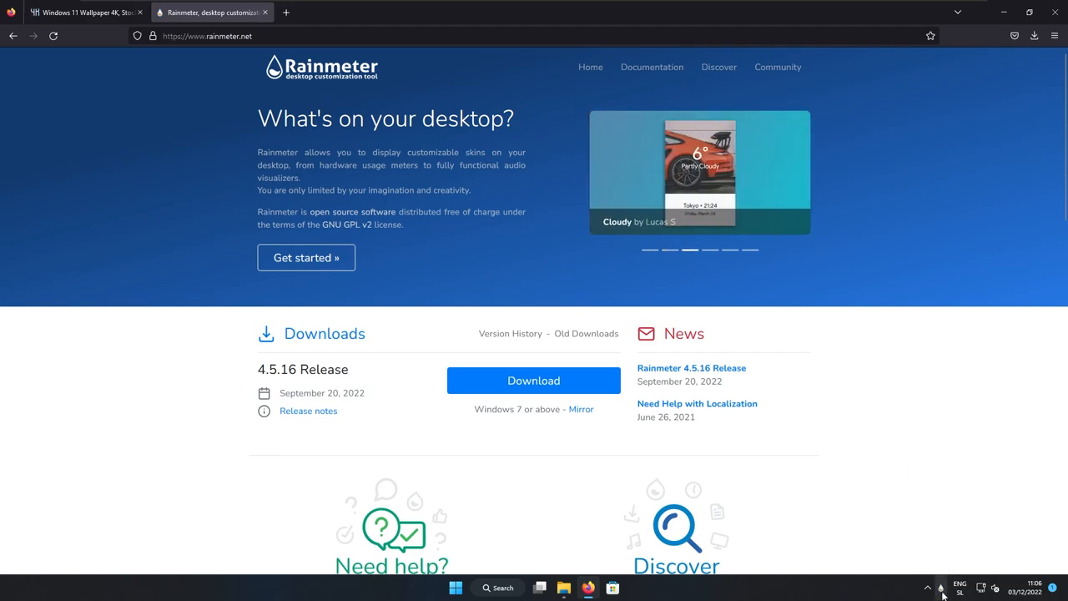
mouse_move(941, 588)
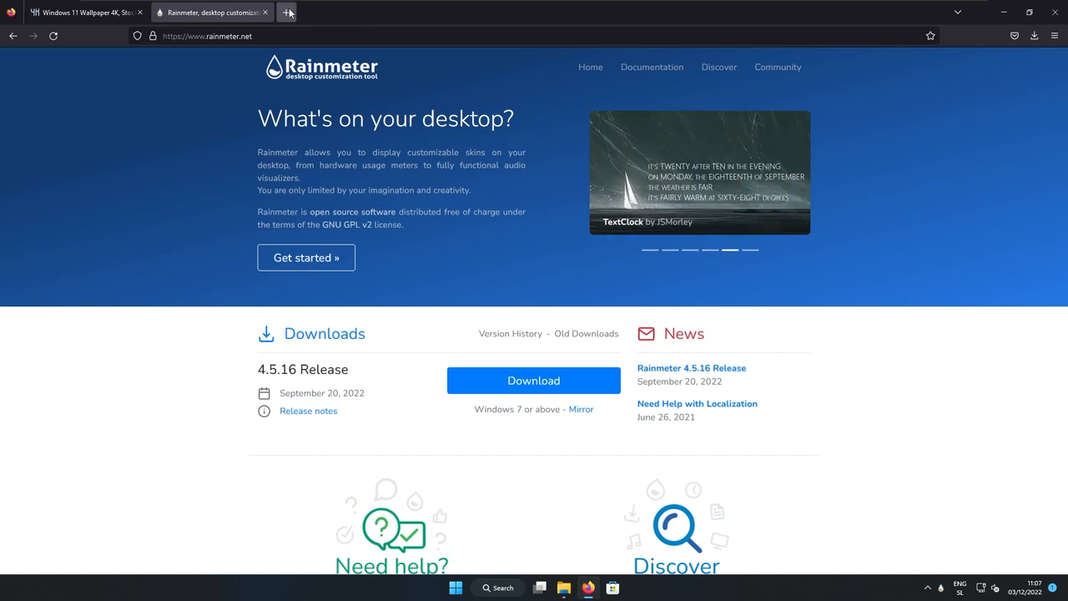
Search for JaxCore and download the latest release's .rmskin package from GitHub
click(288, 11)
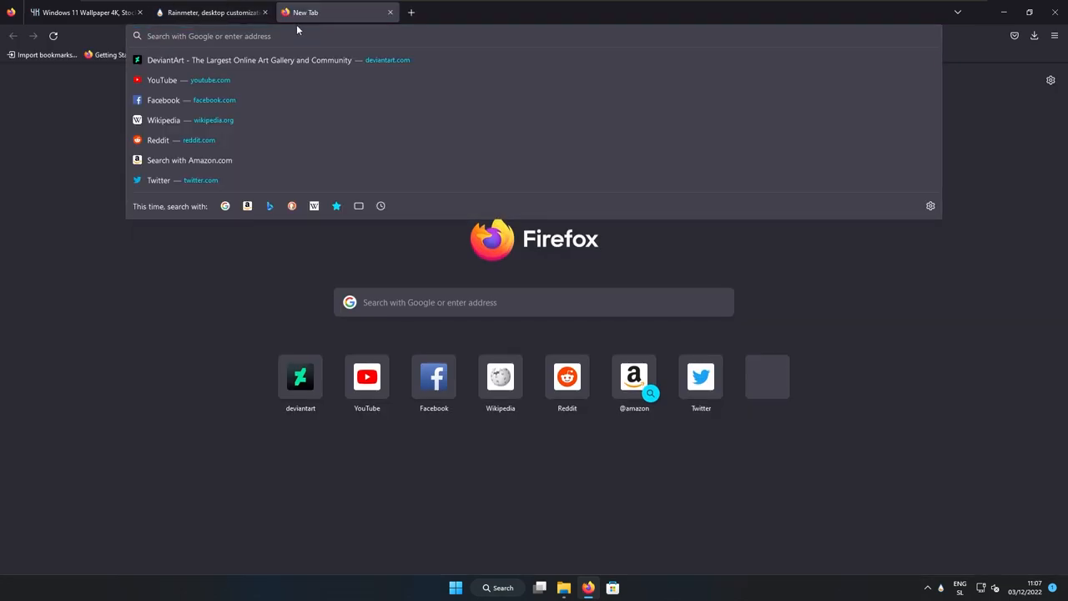
text(ja)
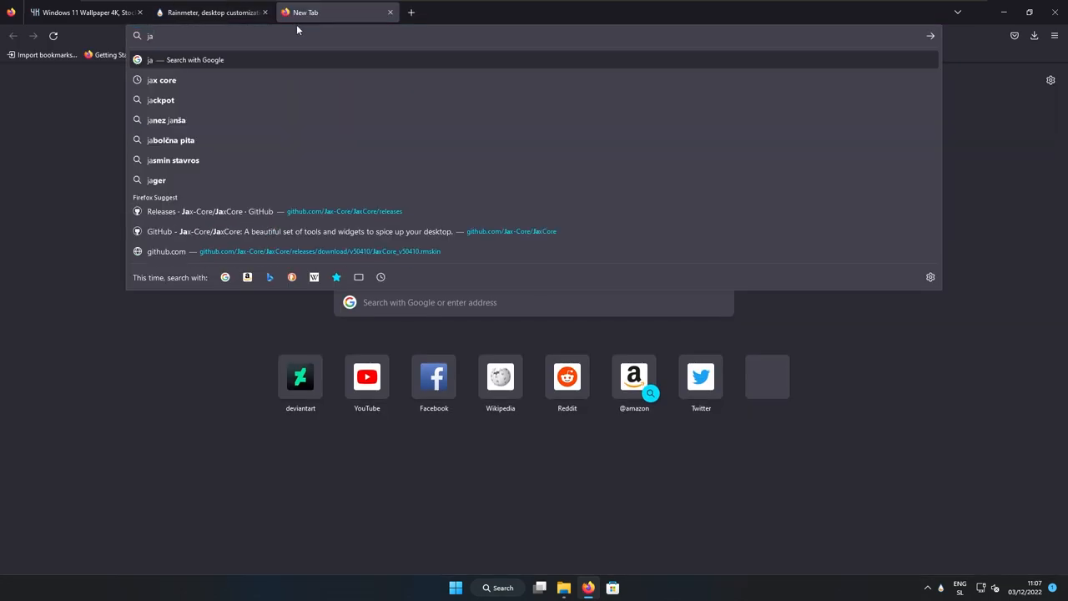
mouse_move(290, 211)
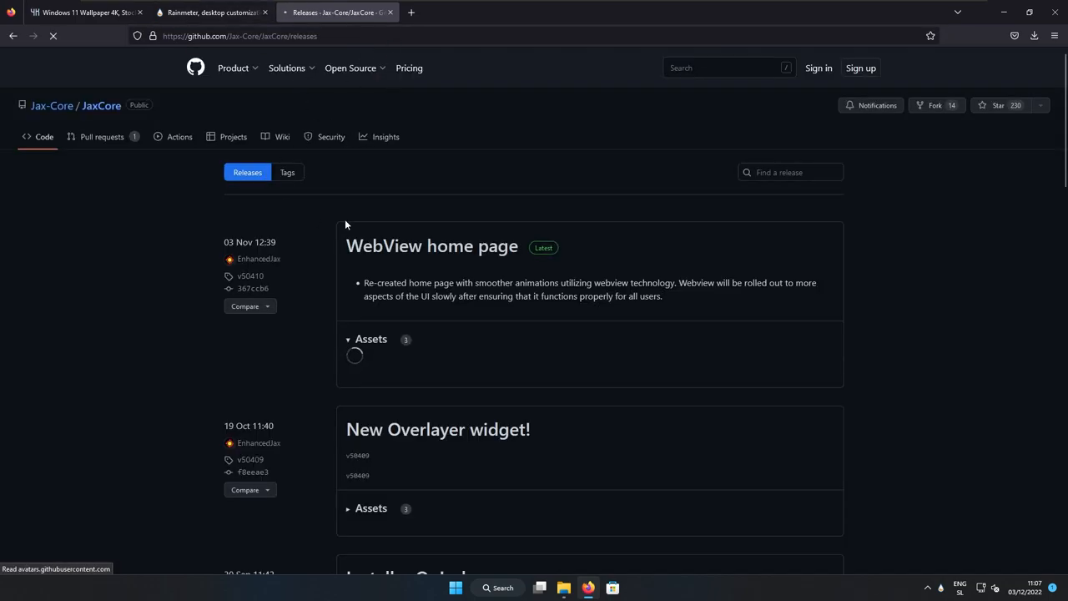
scroll(down, 3)
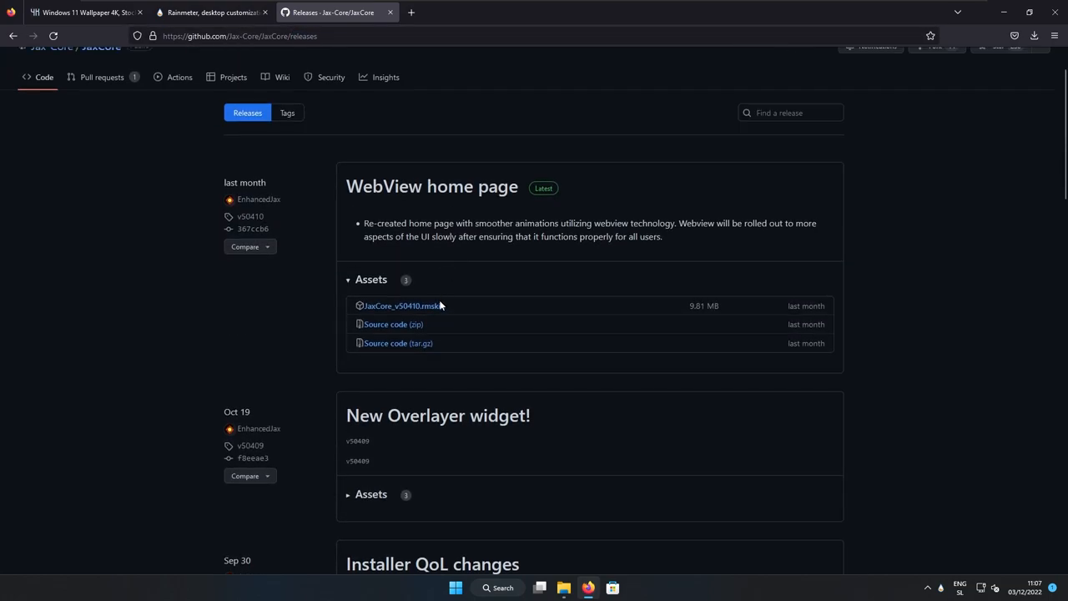
mouse_move(509, 307)
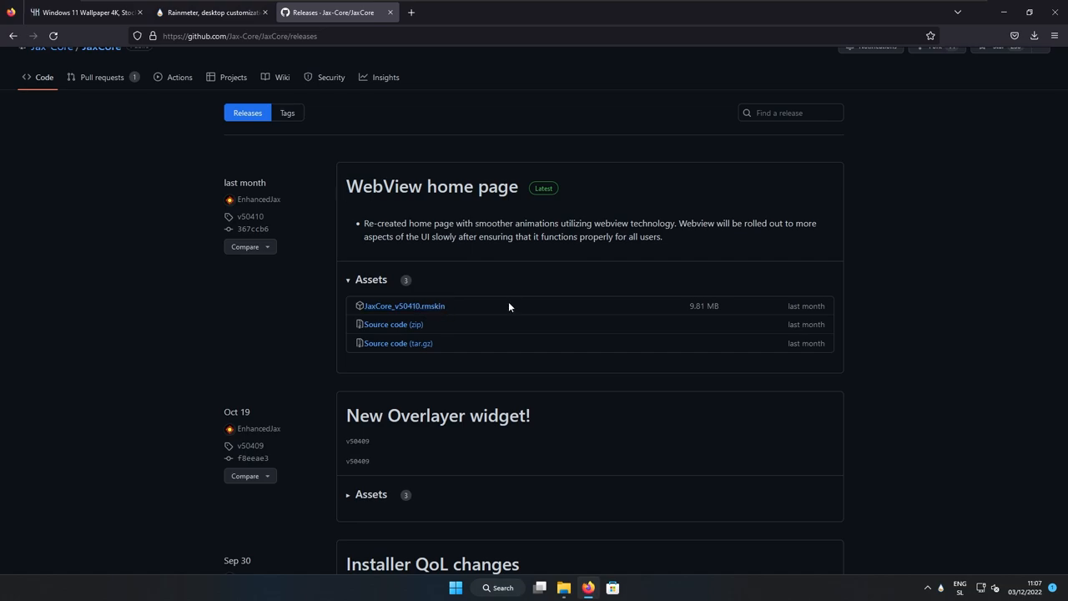
click(404, 306)
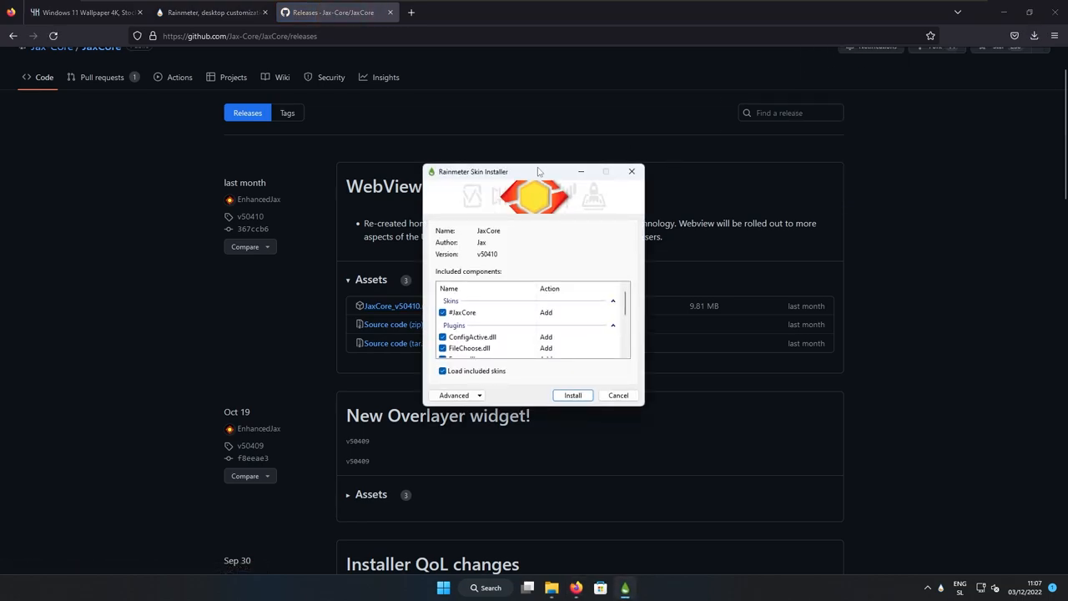
Install the JaxCore skin and its plugins through the Rainmeter Skin Installer
click(573, 394)
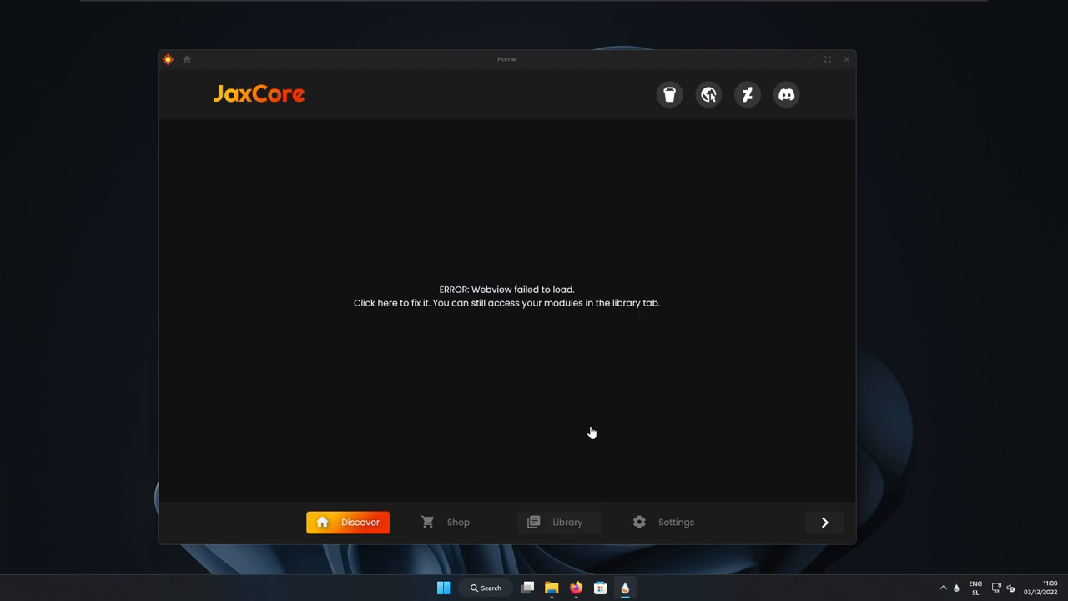
Switch JaxCore to the Library listing of modules and widgets
click(559, 521)
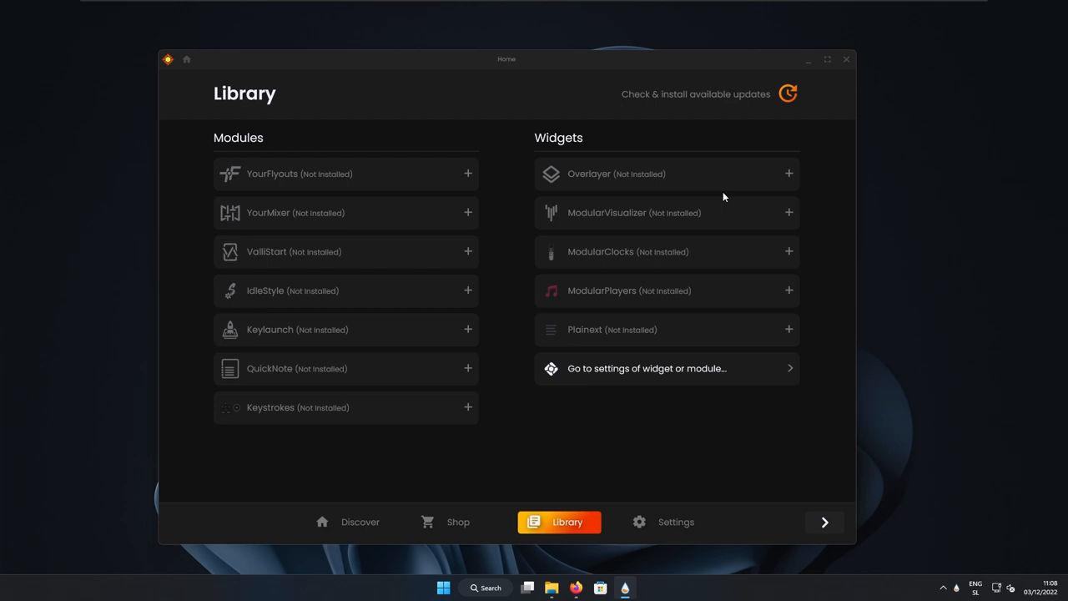
mouse_move(678, 173)
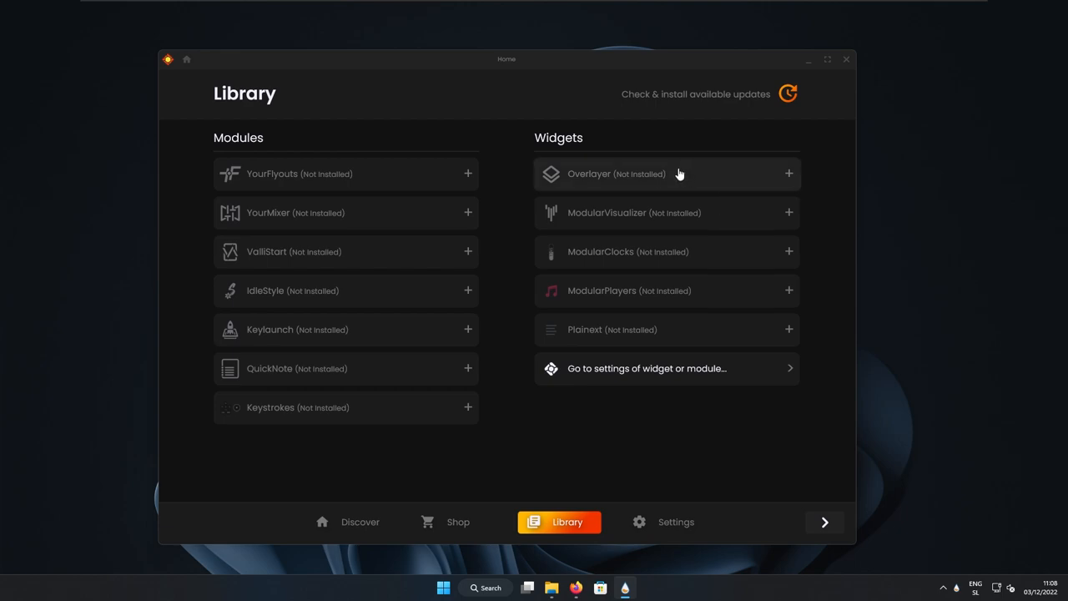
mouse_move(706, 176)
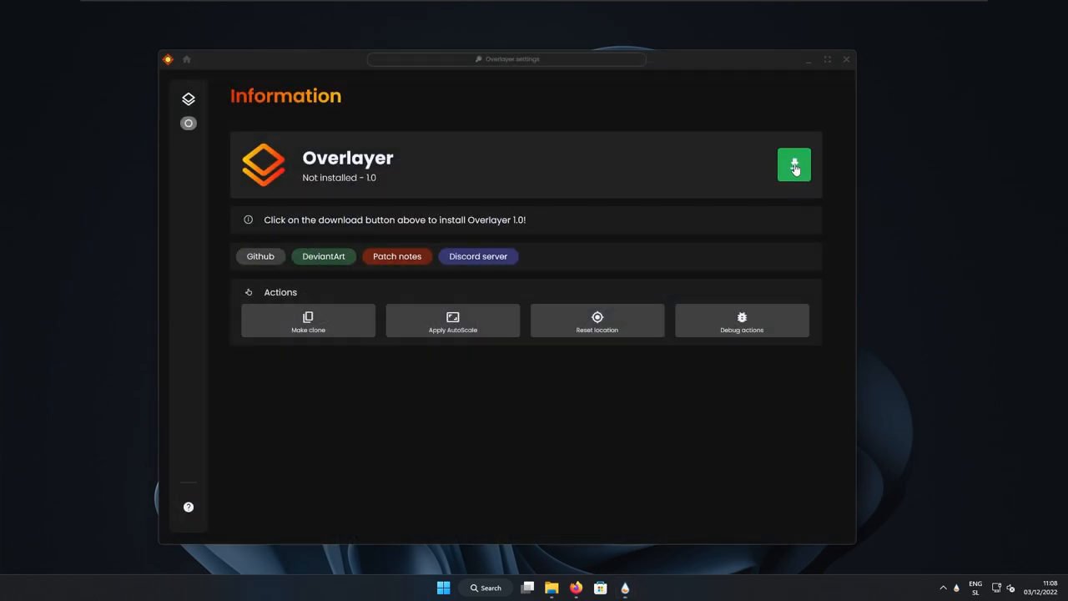
Download and install the Overlayer 1.0 widget
click(793, 165)
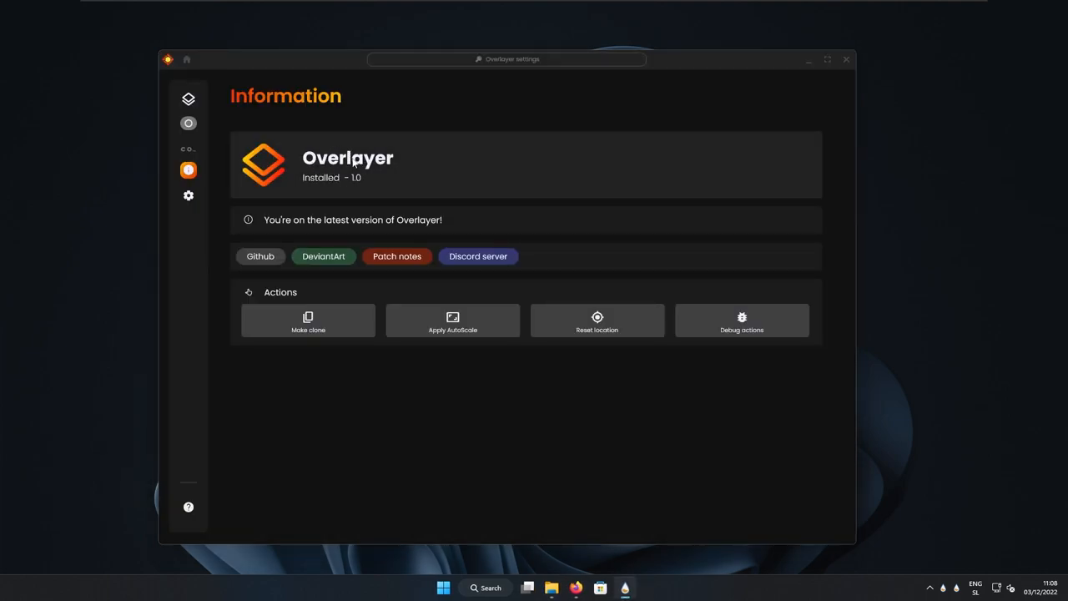
mouse_move(323, 185)
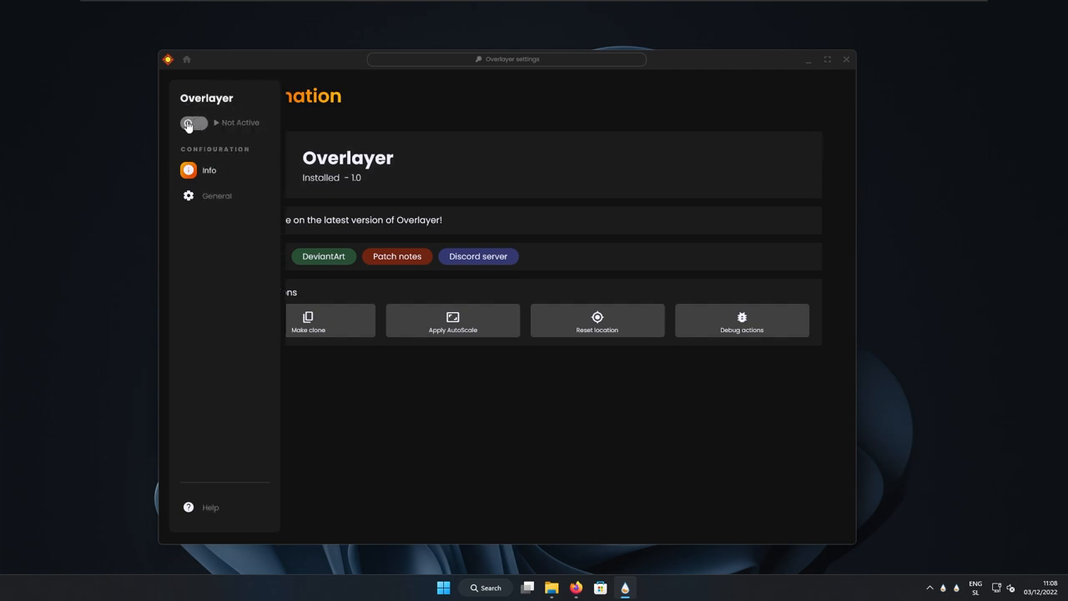
Toggle Overlayer to Active and minimize JaxCore so the overlay shows on the desktop
click(194, 124)
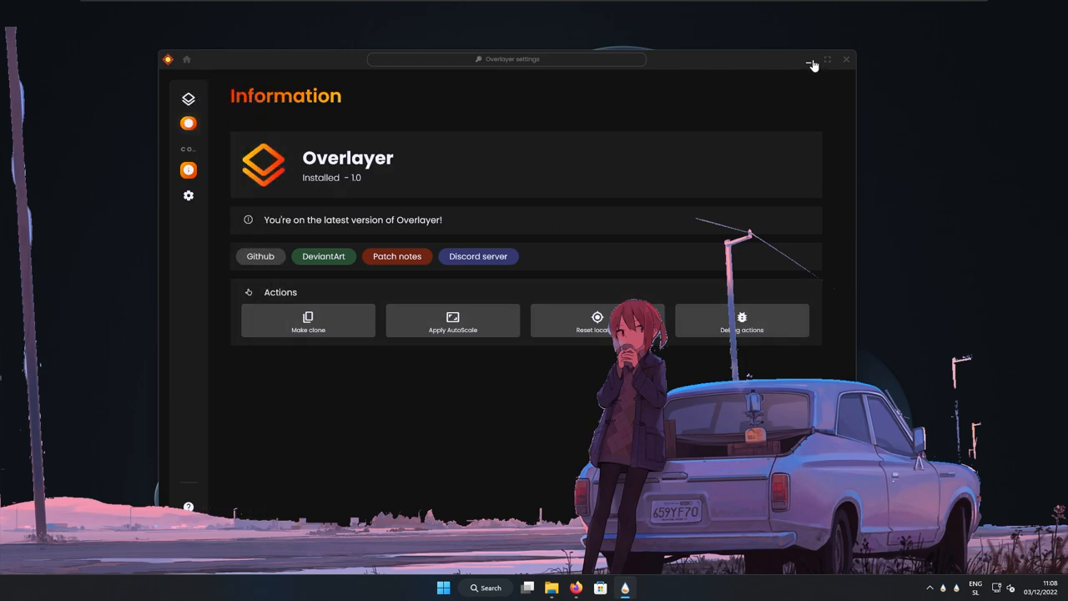
click(809, 60)
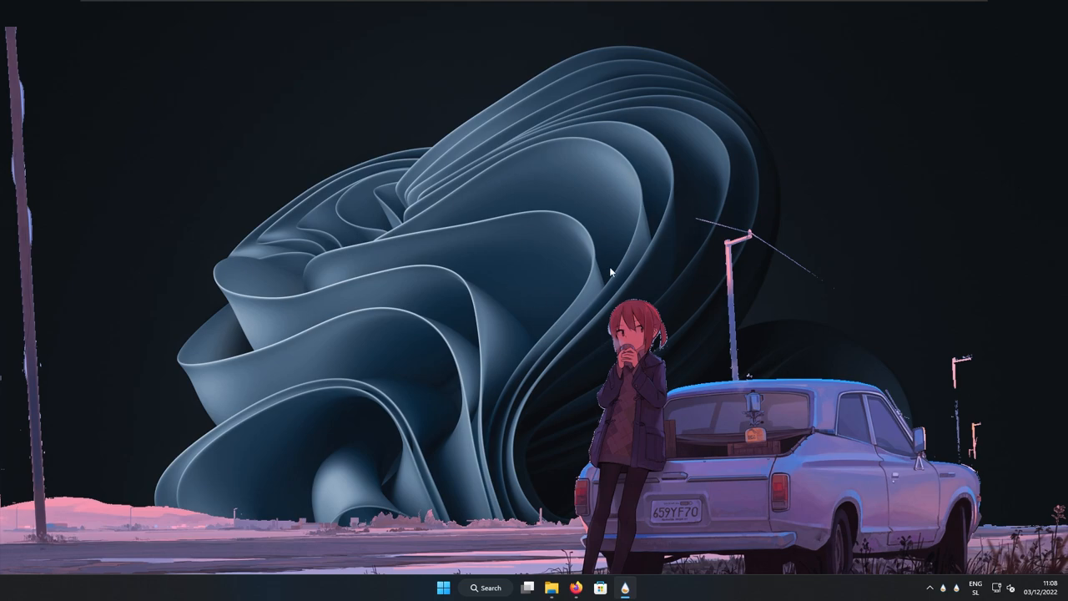
mouse_move(571, 382)
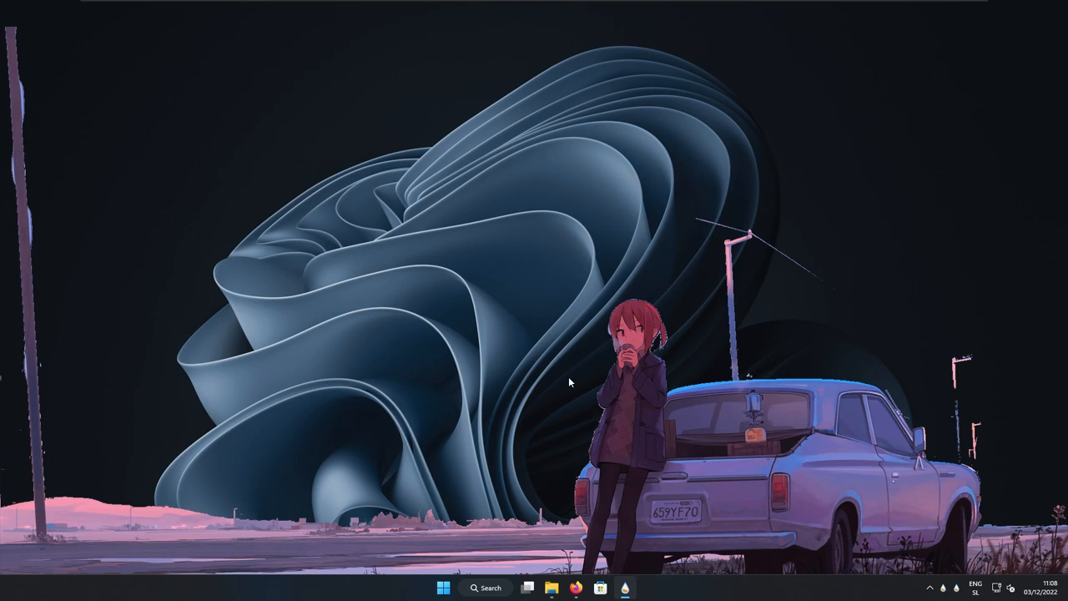
mouse_move(592, 193)
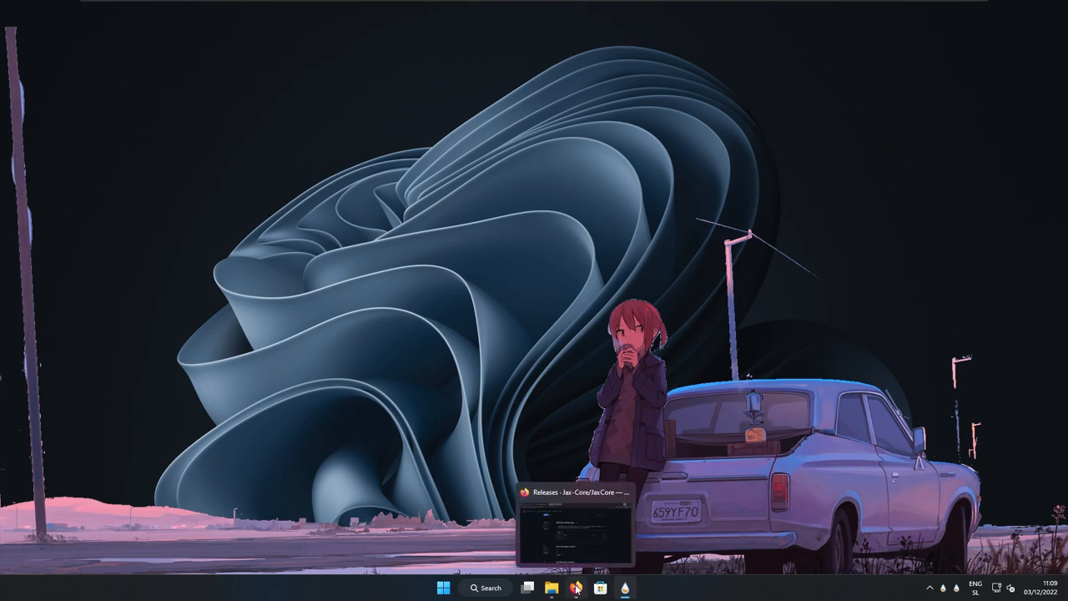
Find removal.ai via a 'remove ai' search in Firefox and start choosing a photo to upload
click(574, 587)
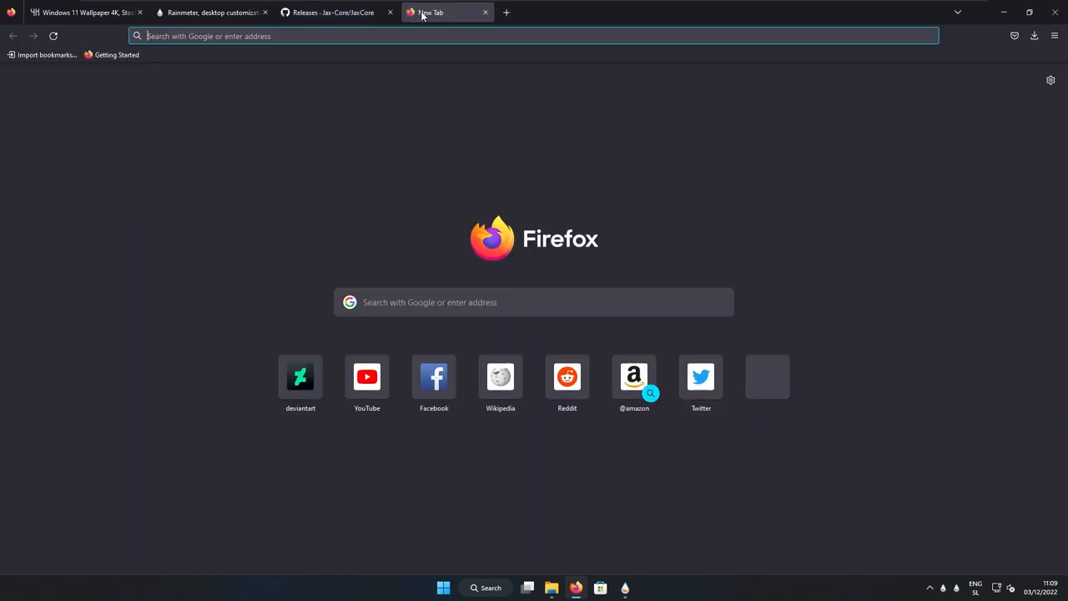
text(remove ai)
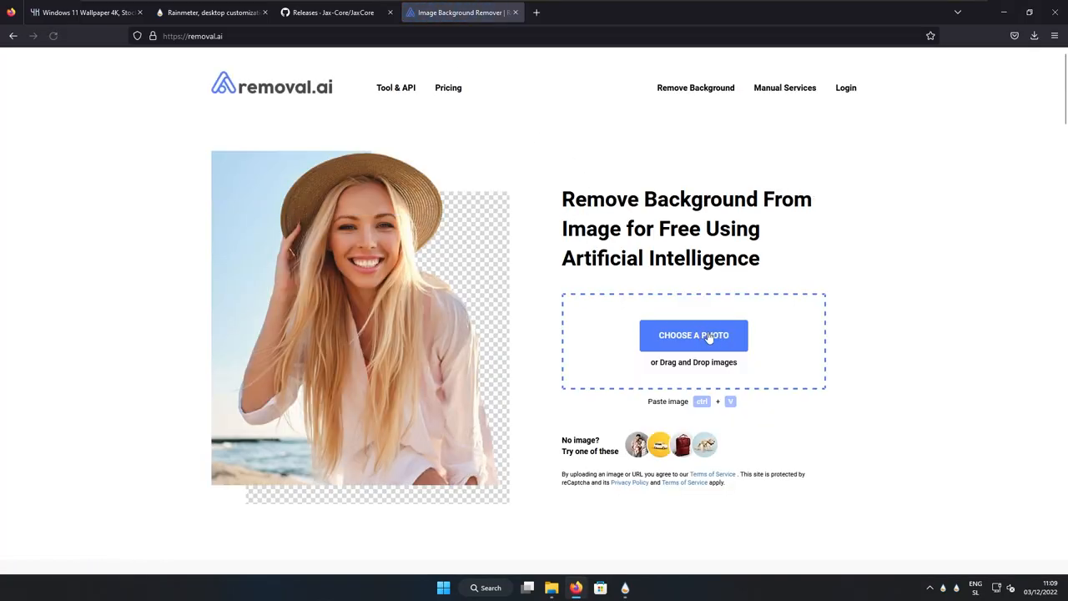
click(694, 334)
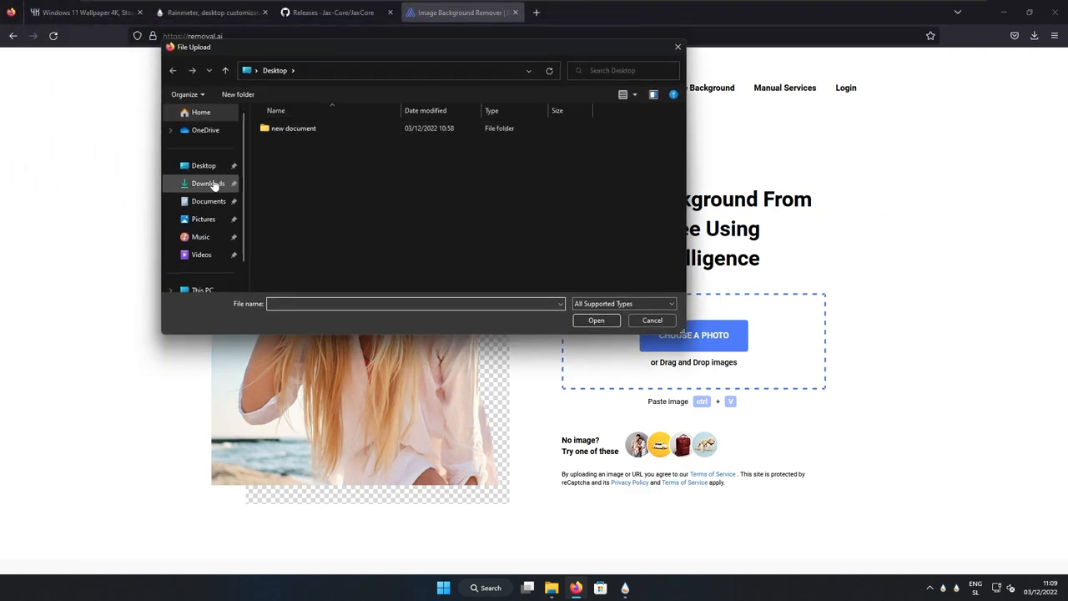
Select the grey abstract wallpaper PNG from Downloads and upload it to removal.ai
click(207, 182)
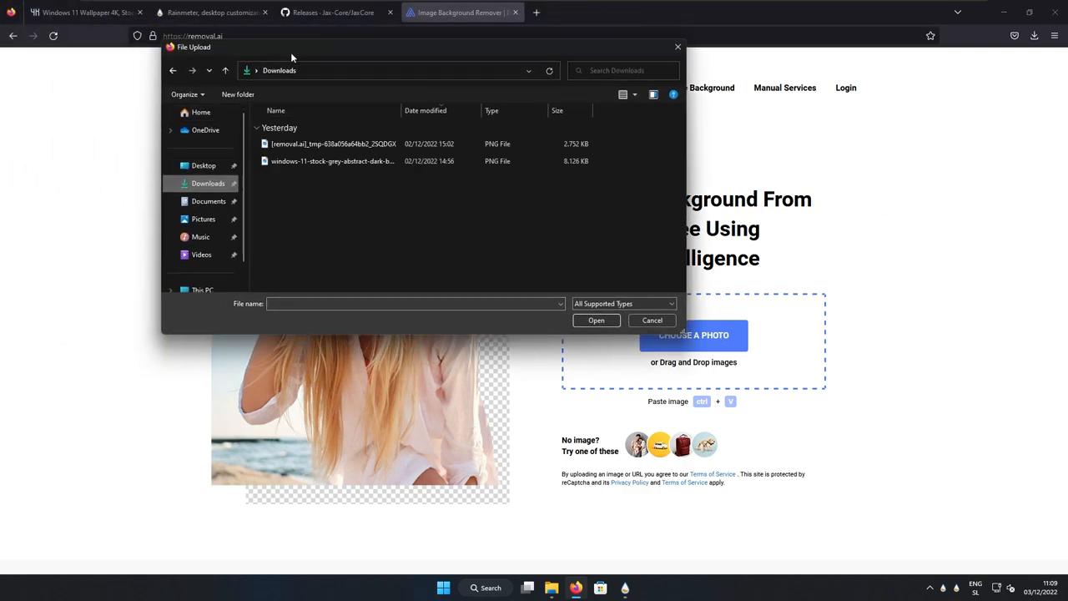
click(332, 161)
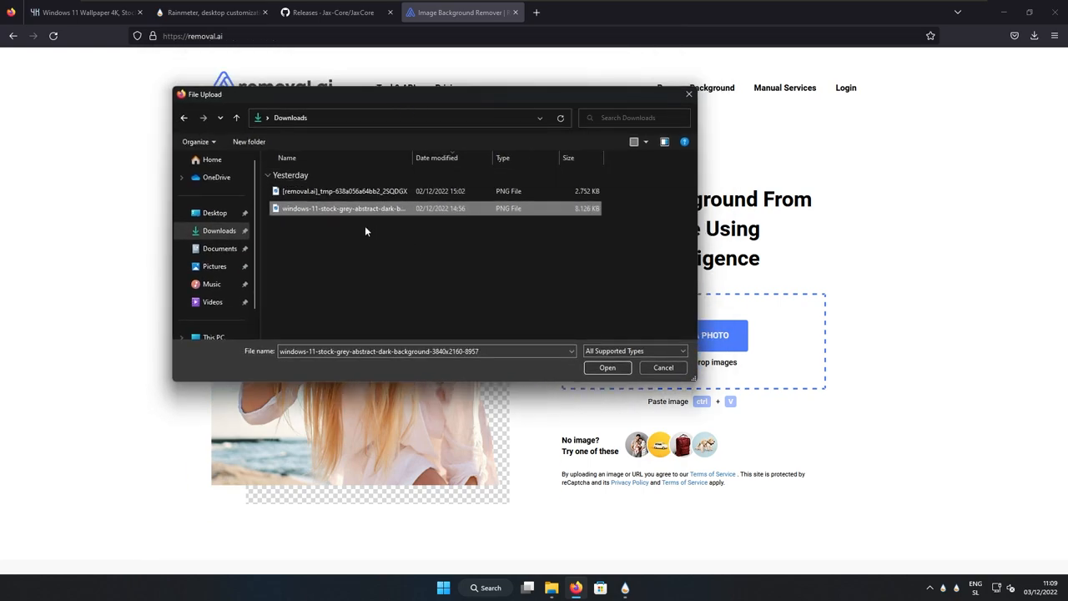
click(608, 367)
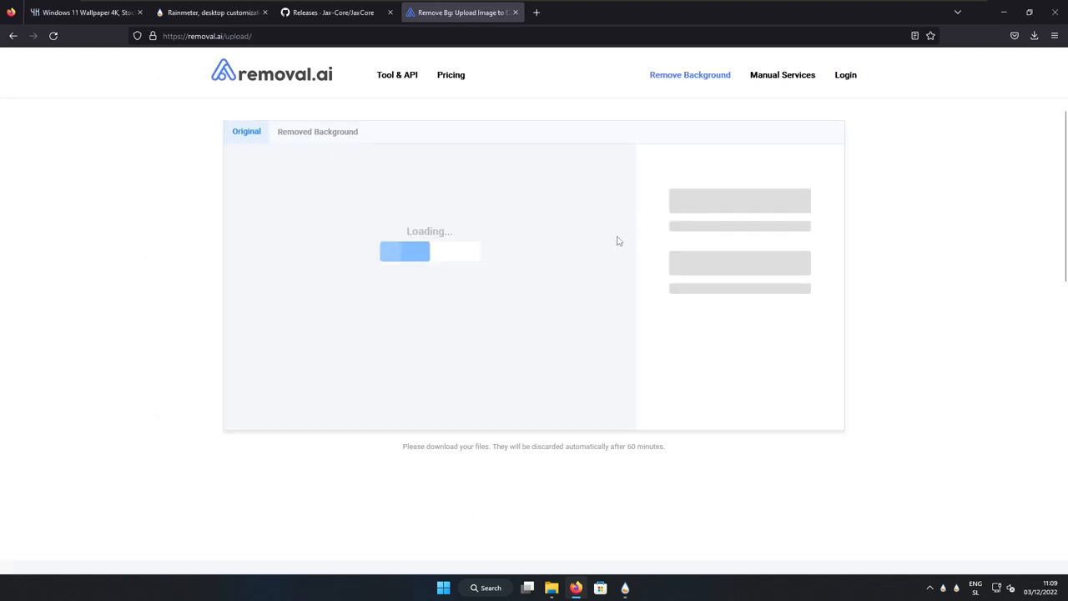
mouse_move(451, 224)
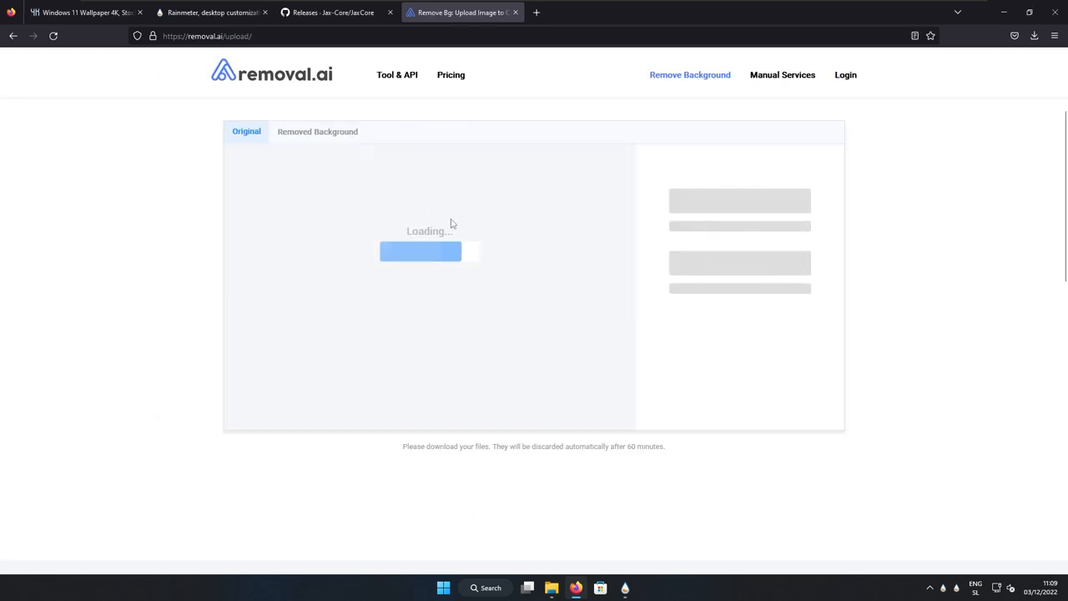
Request the high-quality 3840×2160 download of the background-removed wallpaper
click(317, 130)
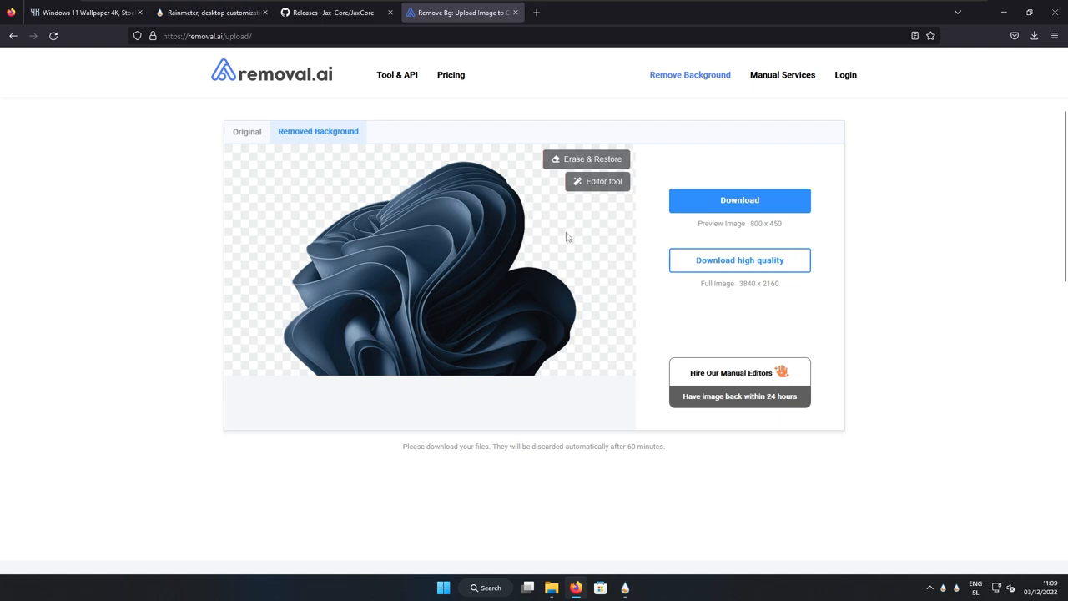
mouse_move(559, 381)
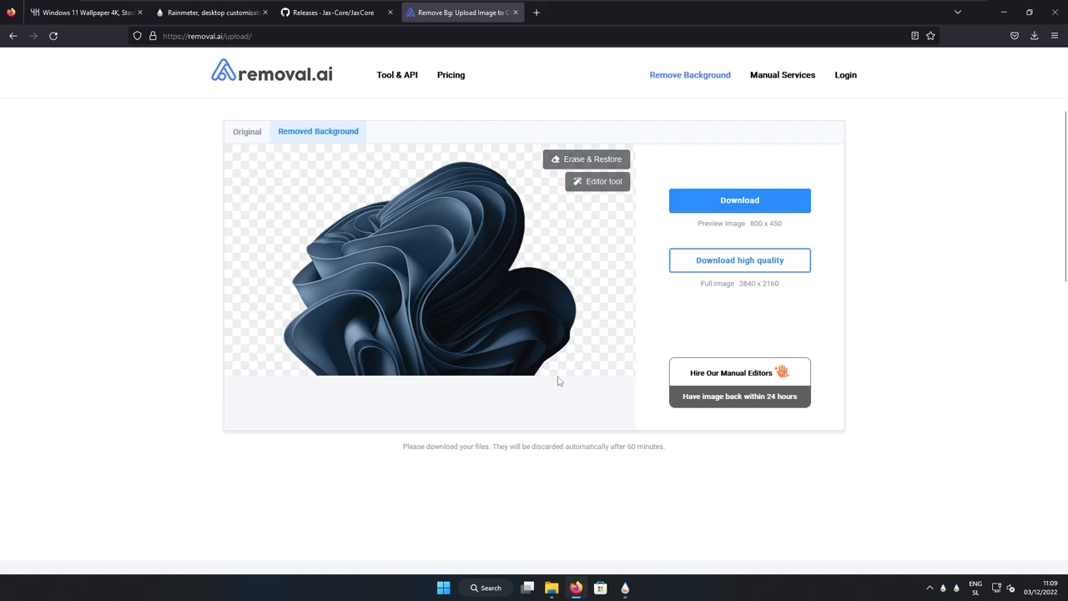
mouse_move(677, 260)
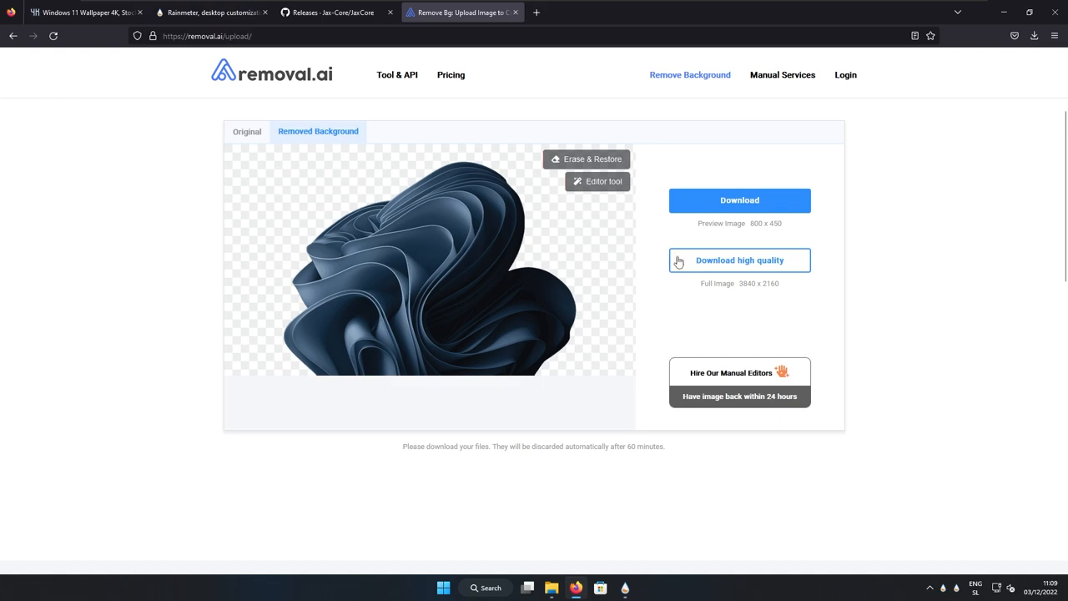
click(740, 260)
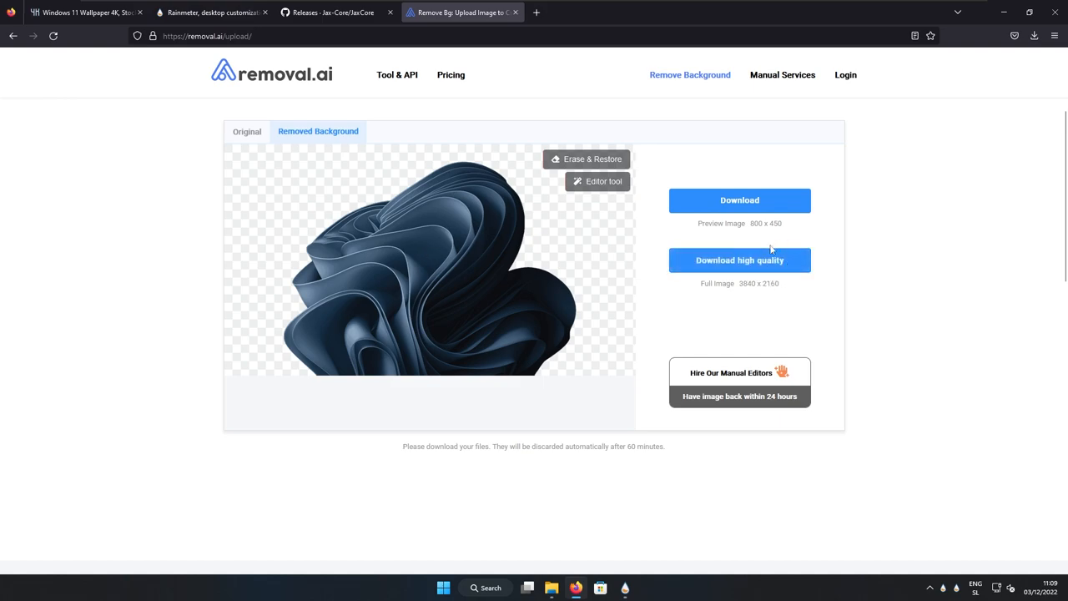
mouse_move(584, 250)
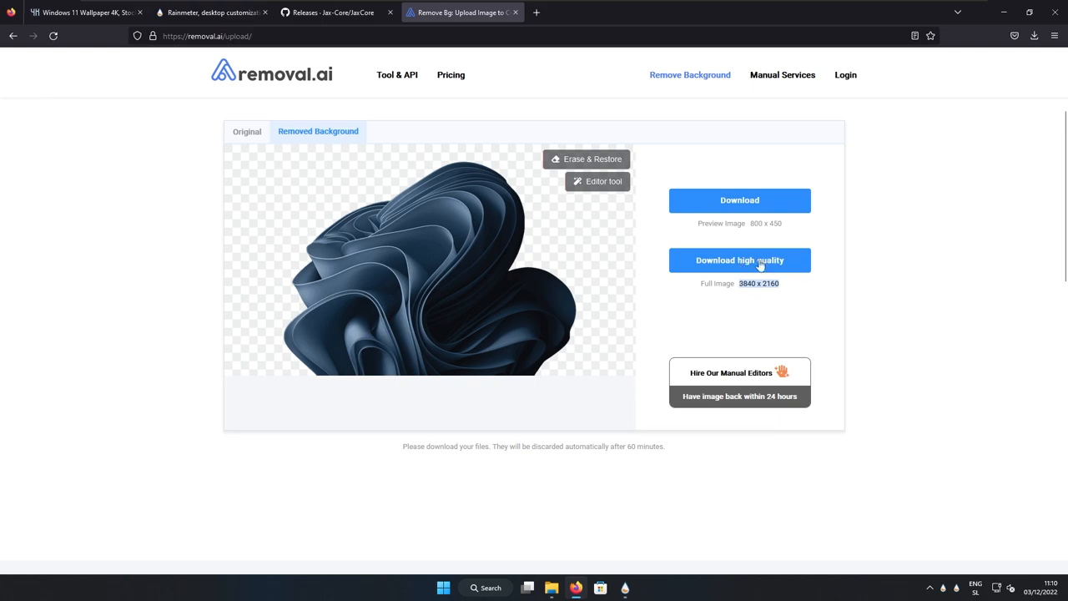
click(738, 261)
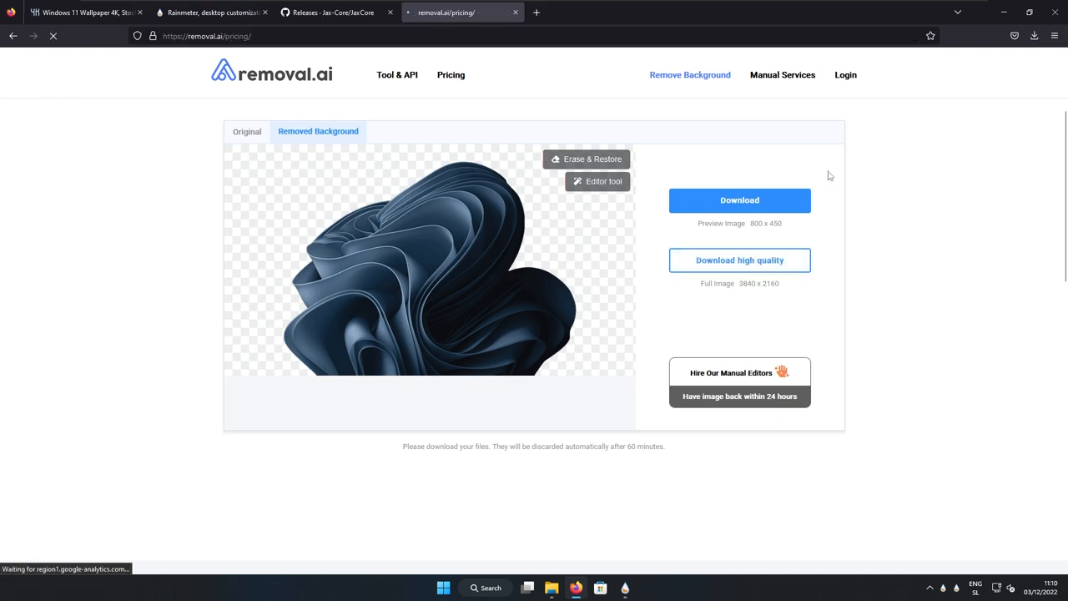
Leave the pricing page and locate the removal.ai cut-out PNG in the Downloads folder
click(450, 74)
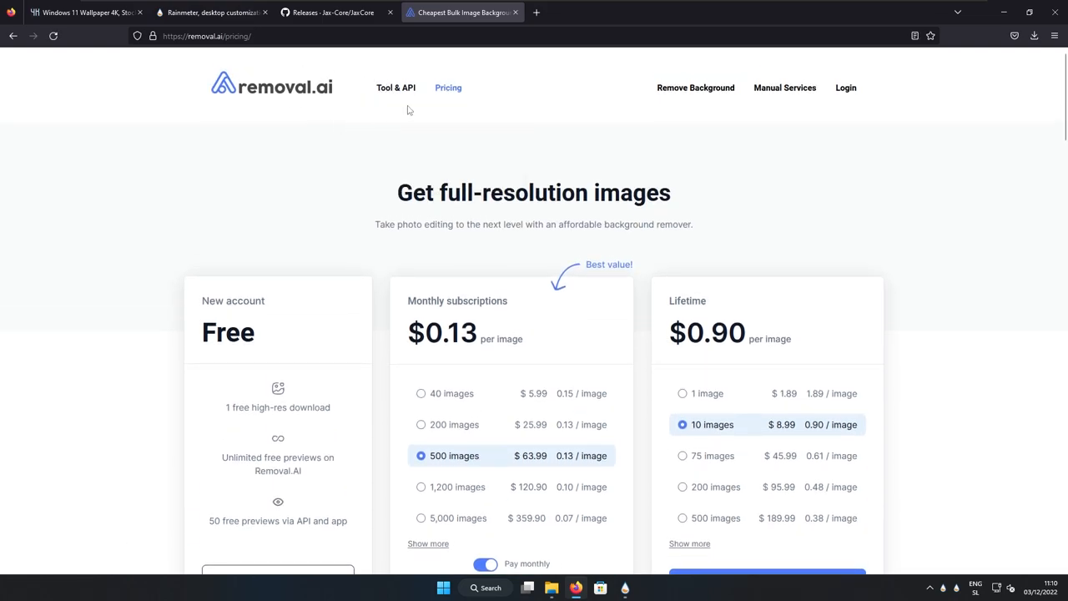
scroll(down, 3)
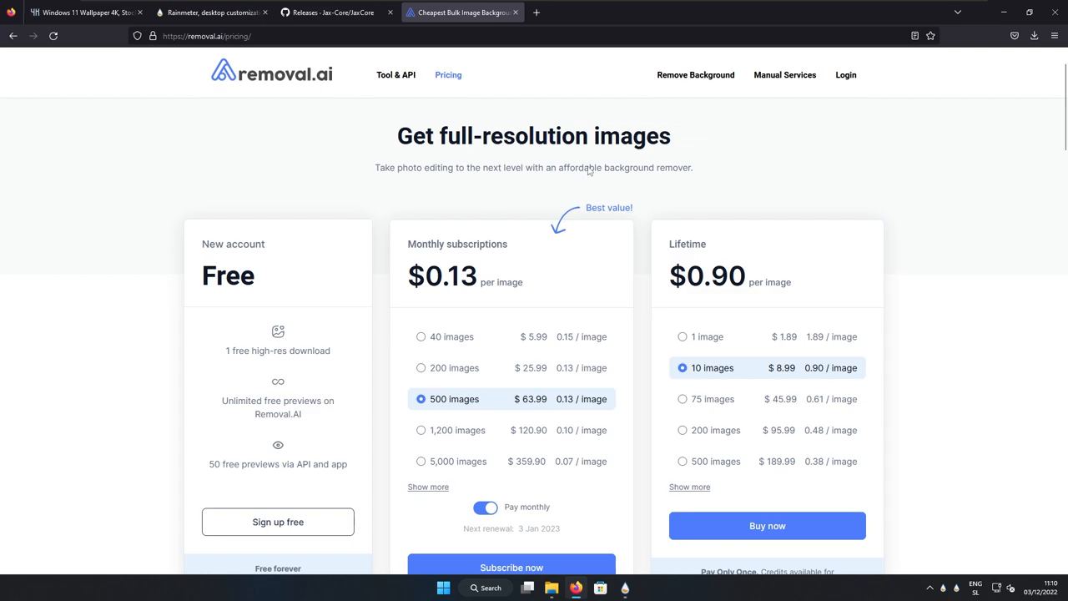
scroll(down, 3)
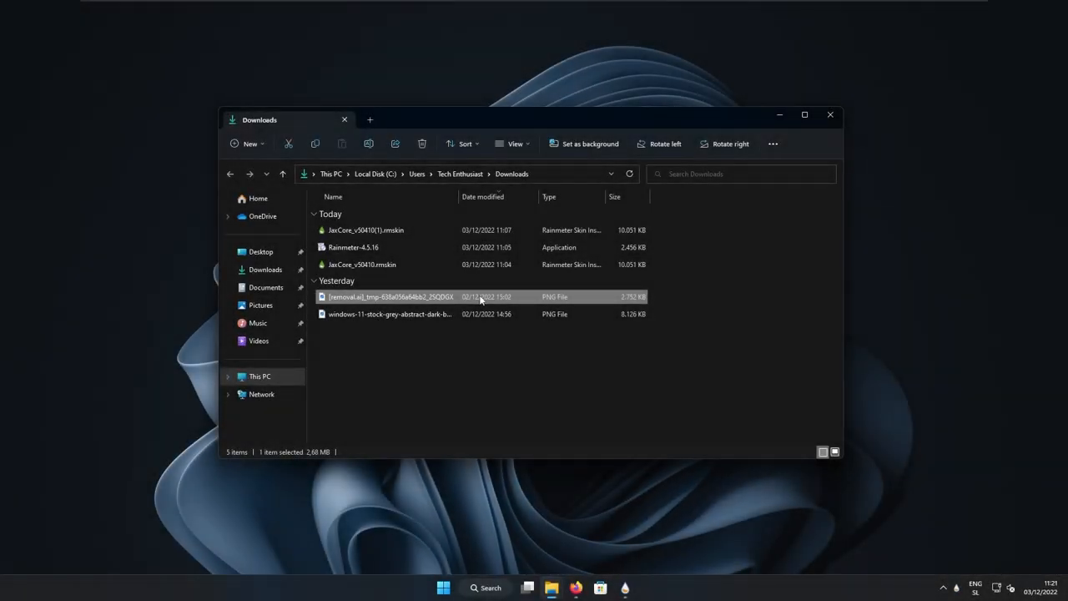
Preview the removal.ai cut-out PNG in Photos to check its transparency, then close it
double_click(391, 297)
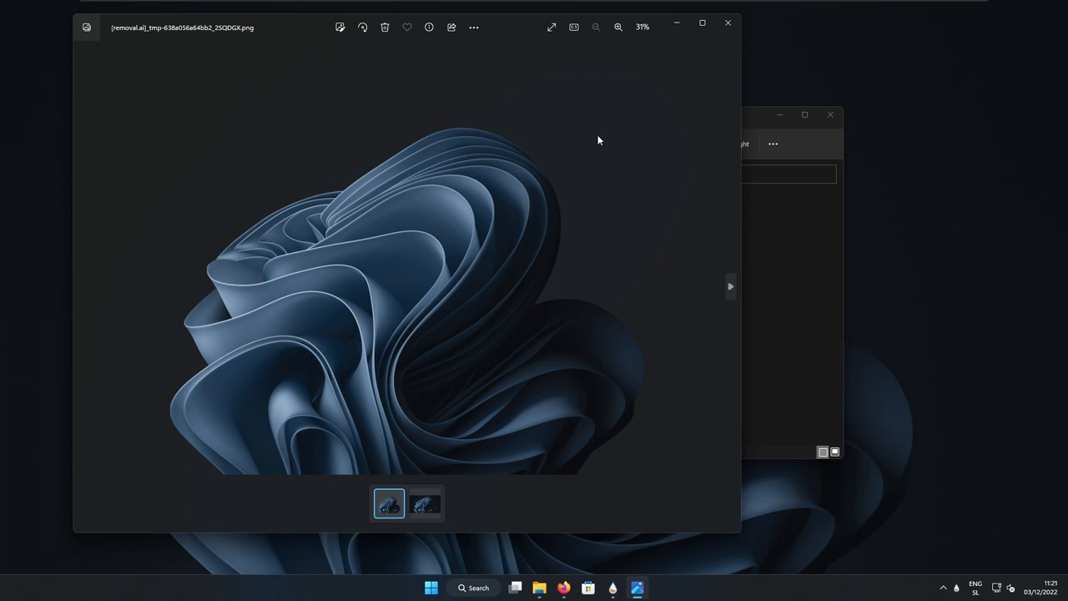
mouse_move(569, 134)
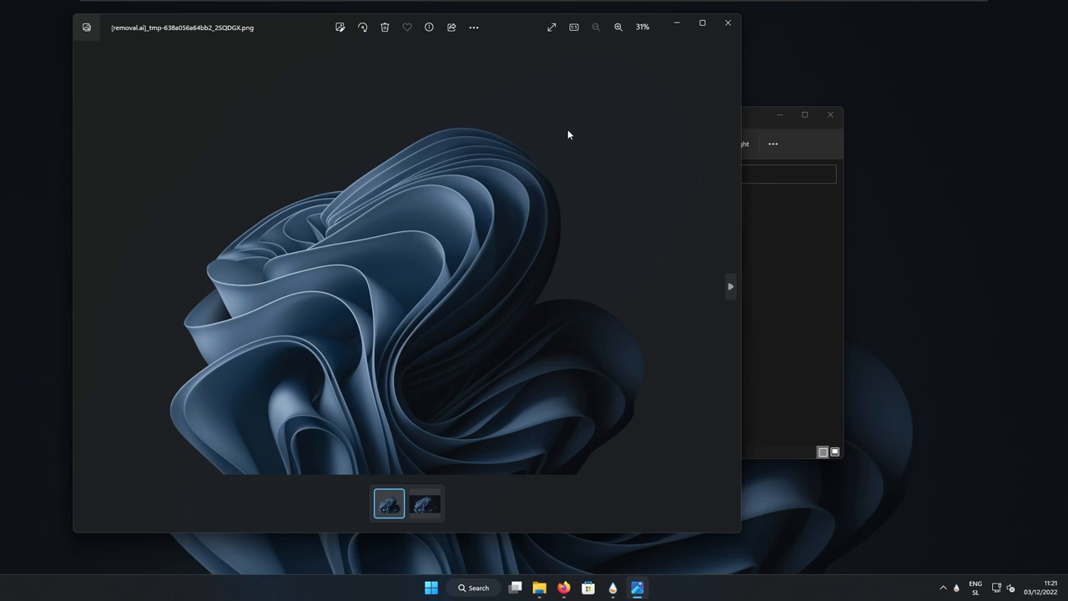
mouse_move(727, 23)
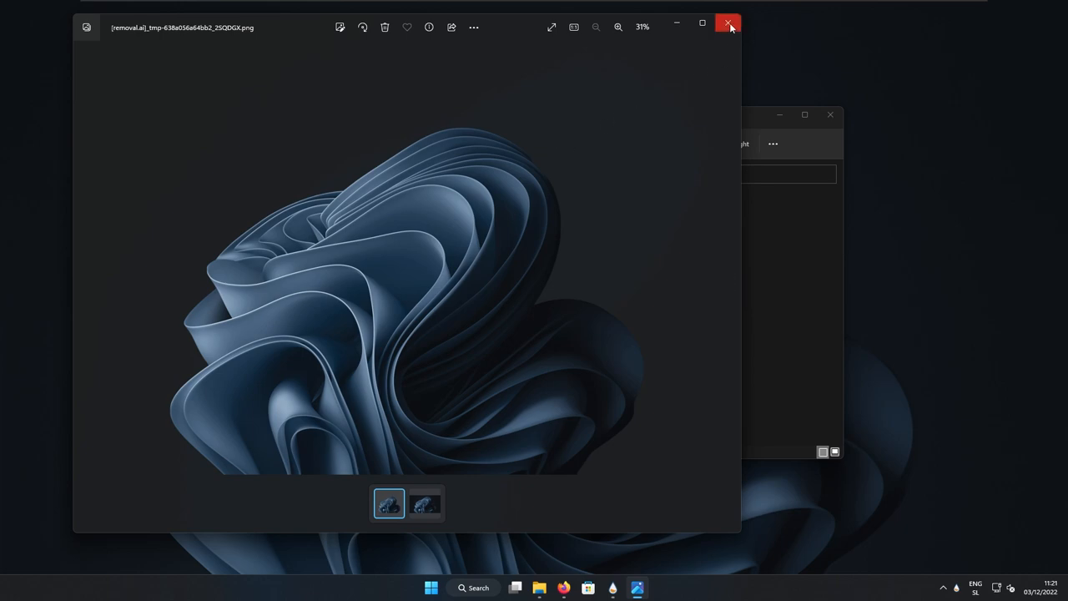
mouse_move(728, 24)
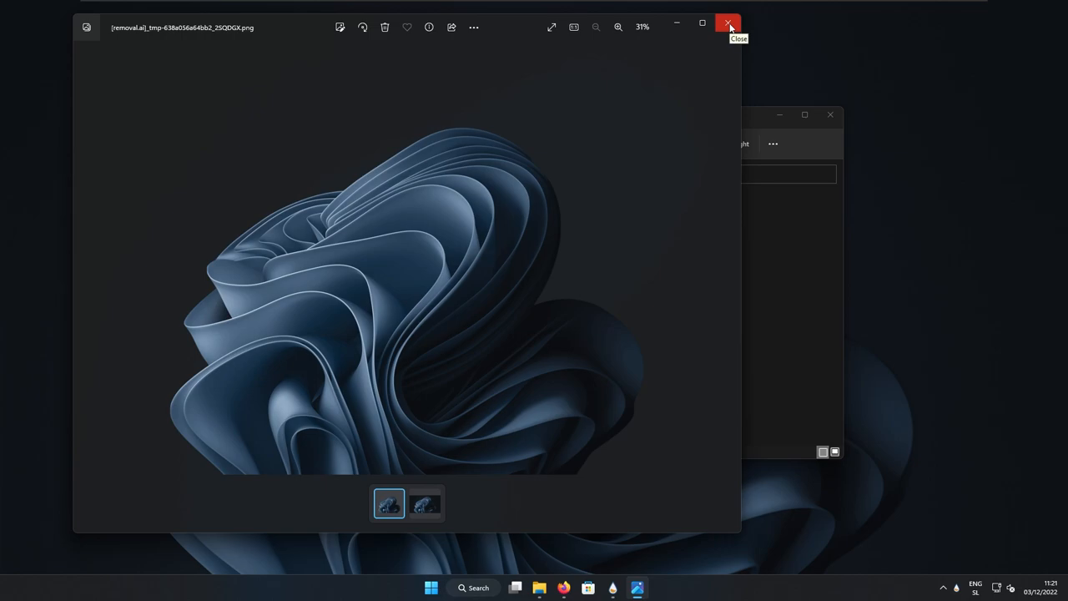
click(728, 23)
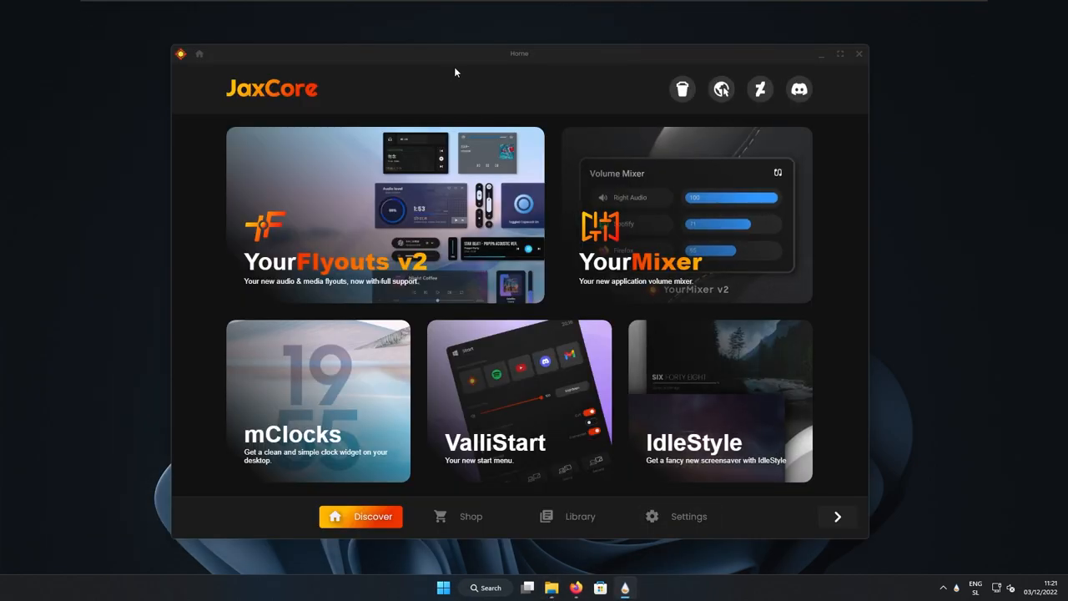
Switch the Overlayer module from Not Active to Activated and bring up its General settings
click(571, 516)
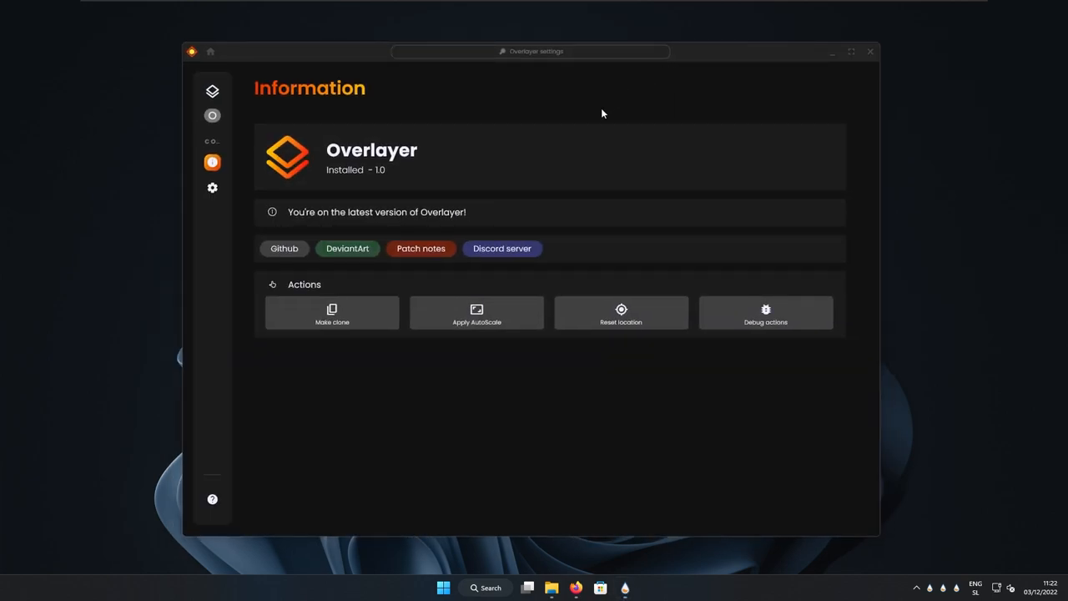
click(212, 90)
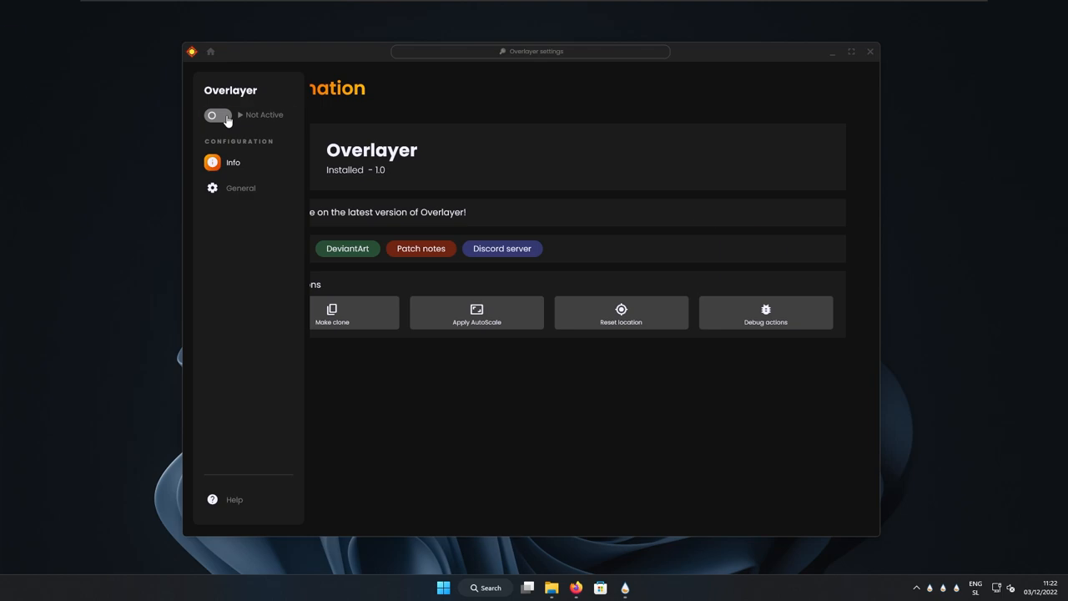
click(217, 114)
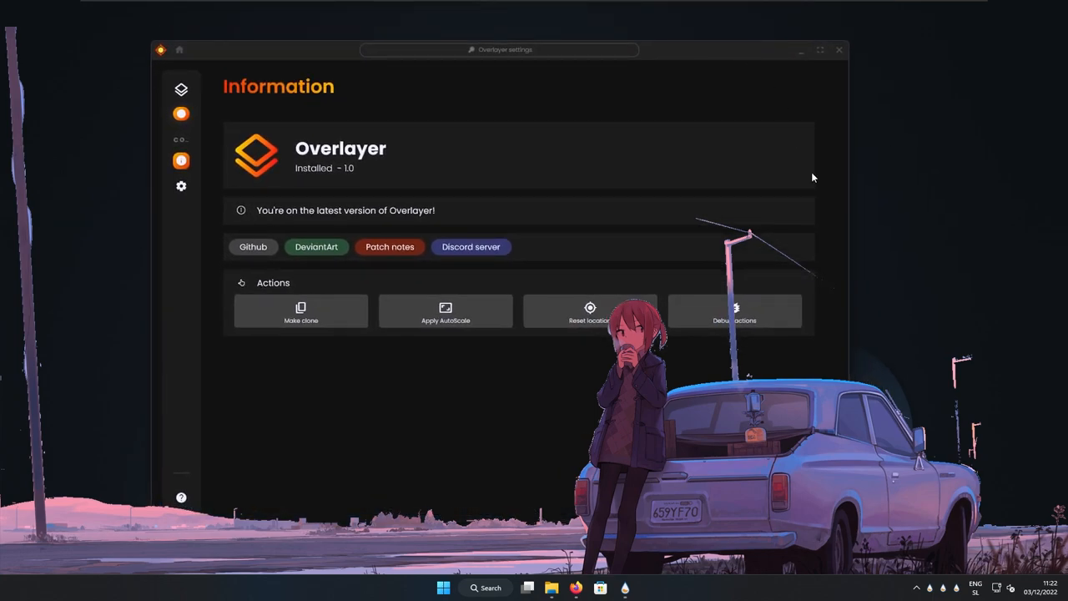
mouse_move(750, 415)
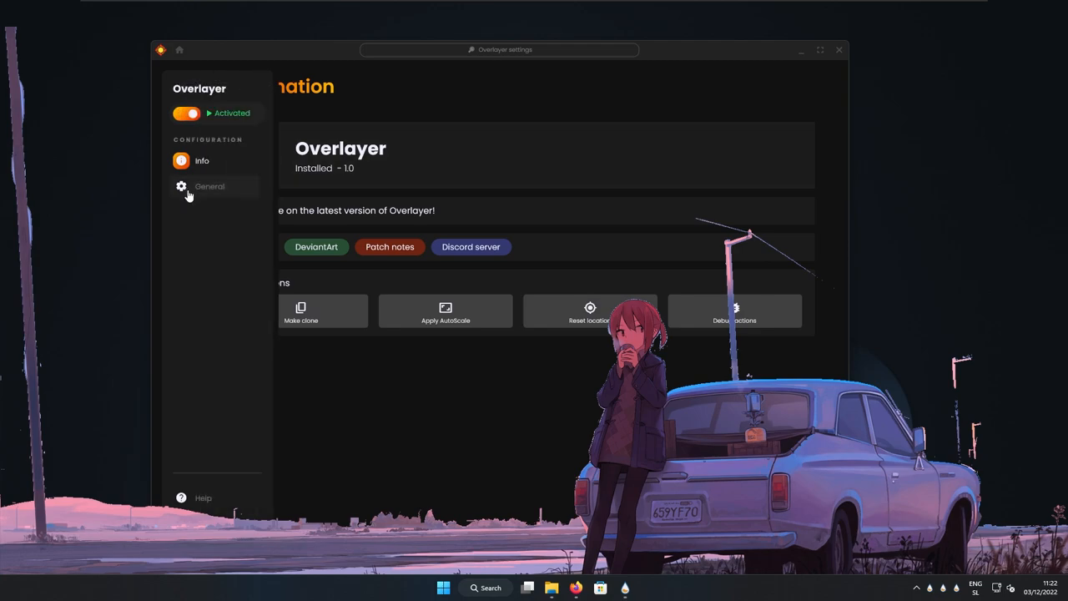
click(210, 187)
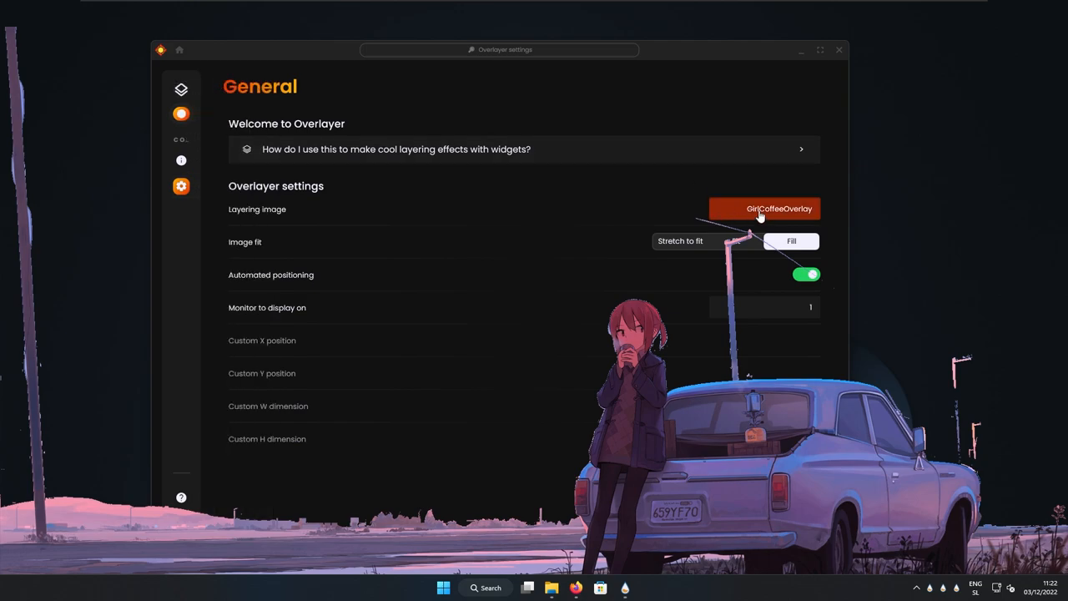
mouse_move(384, 220)
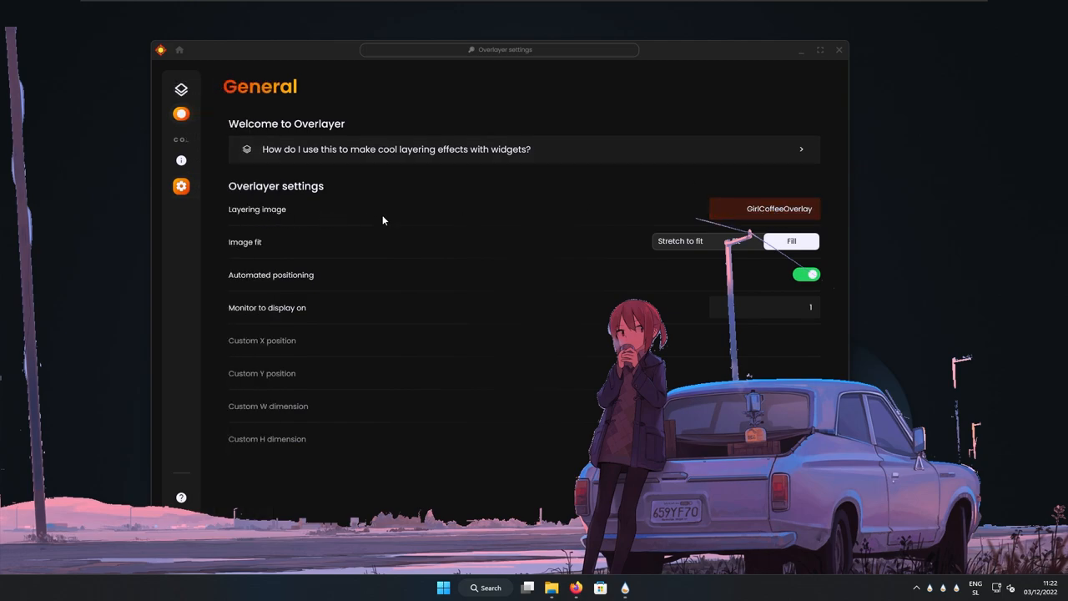
Set the removal.ai cut-out PNG from Downloads as Overlayer's layering image and return to JaxCore home
click(764, 209)
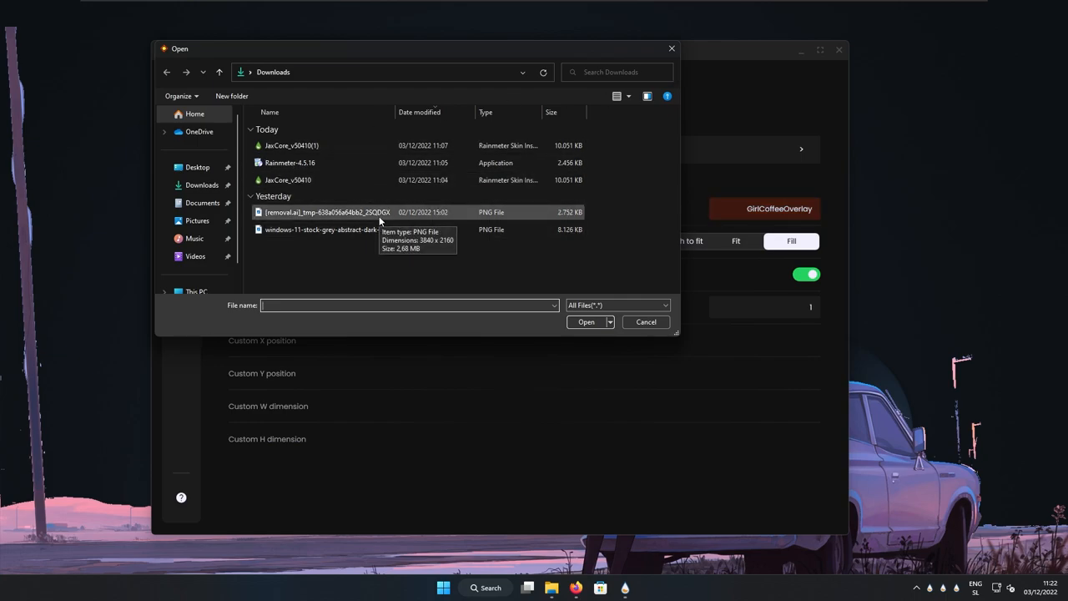
click(327, 212)
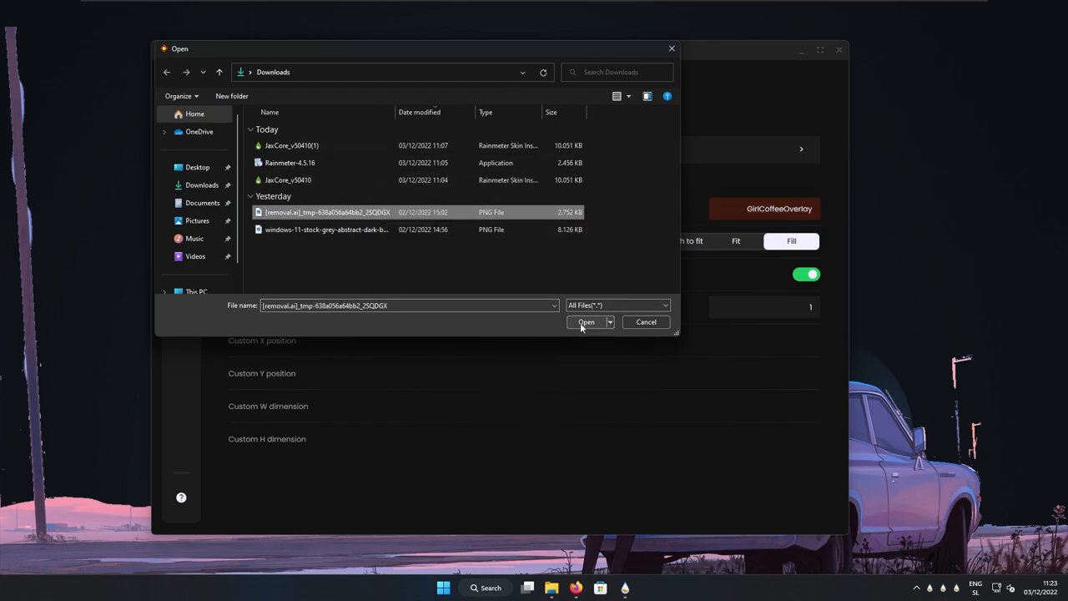
click(588, 322)
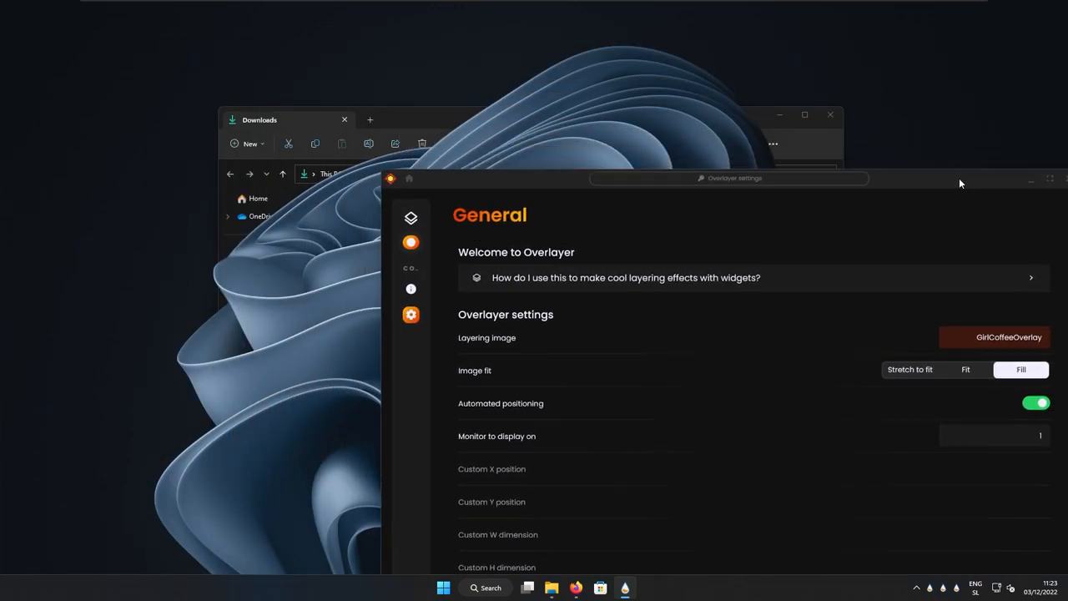
drag(731, 177, 771, 124)
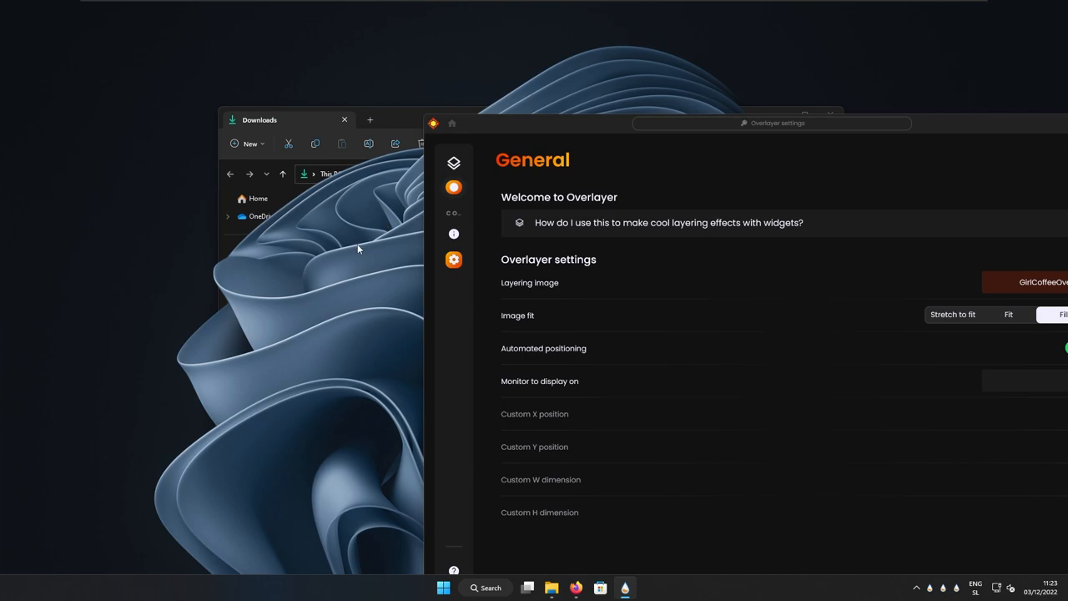
mouse_move(410, 122)
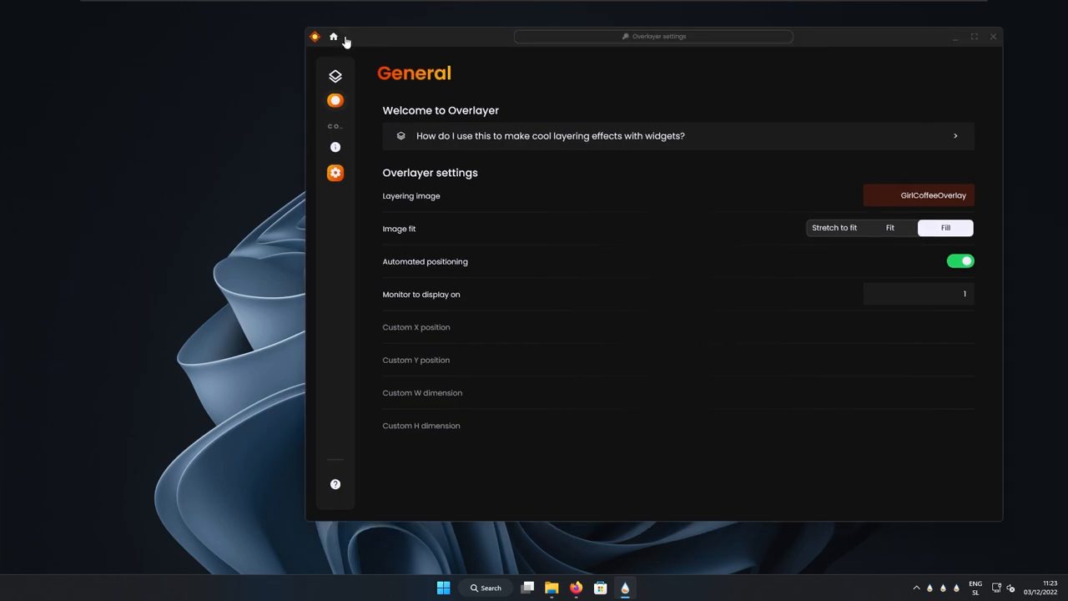
mouse_move(334, 37)
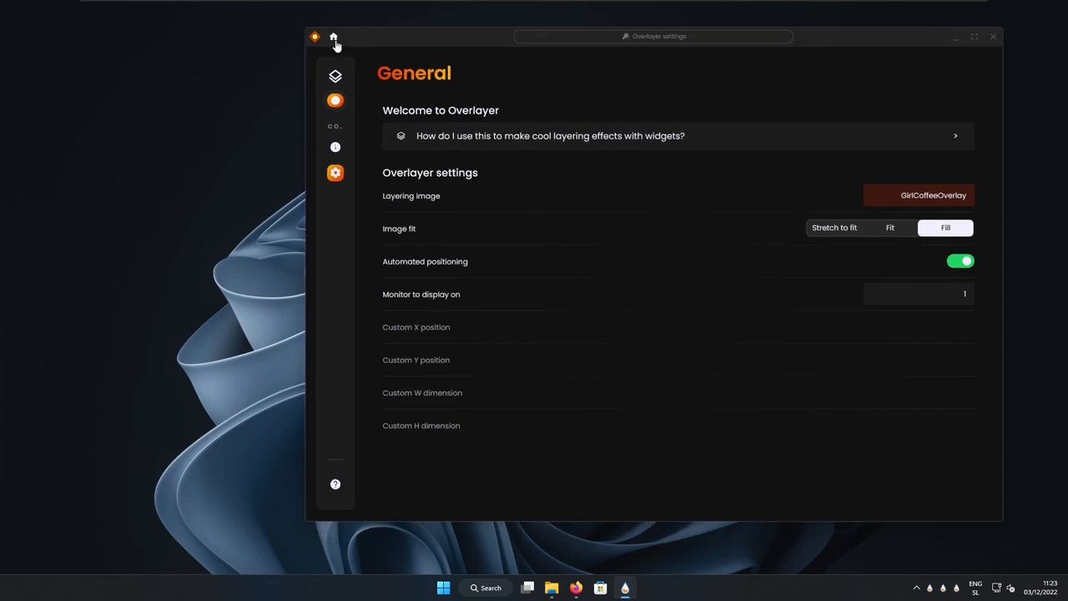
click(334, 37)
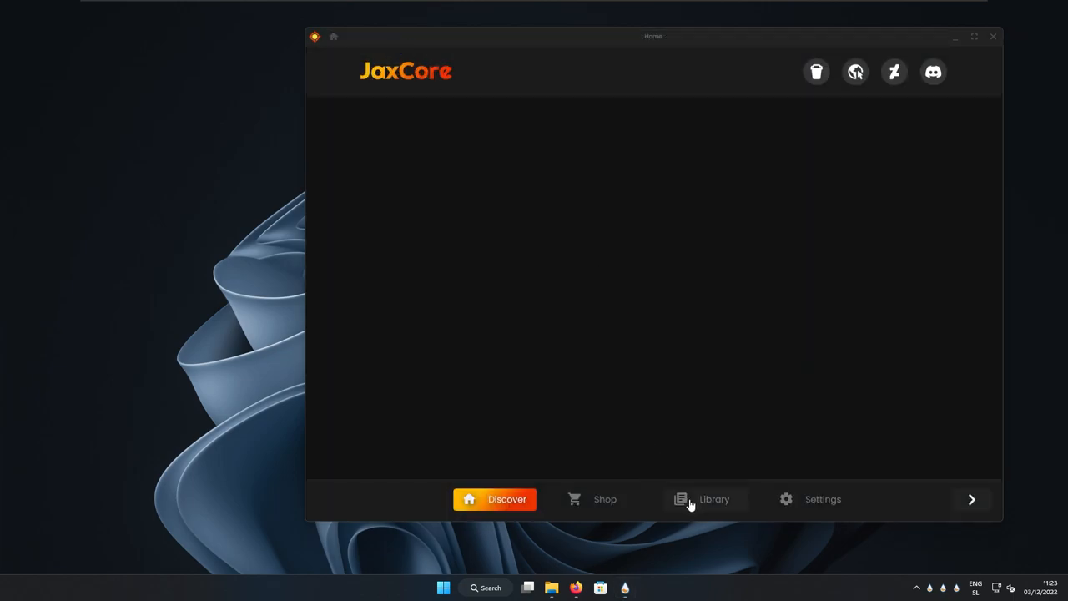
Go to the JaxCore library to load the ModularClocks widget onto the desktop
click(704, 499)
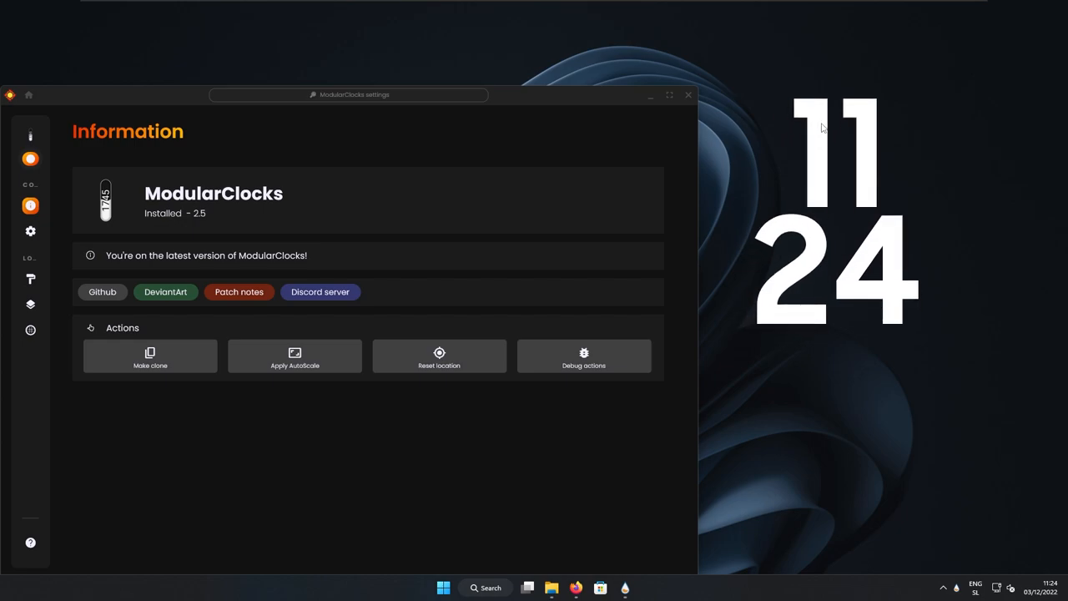
mouse_move(725, 177)
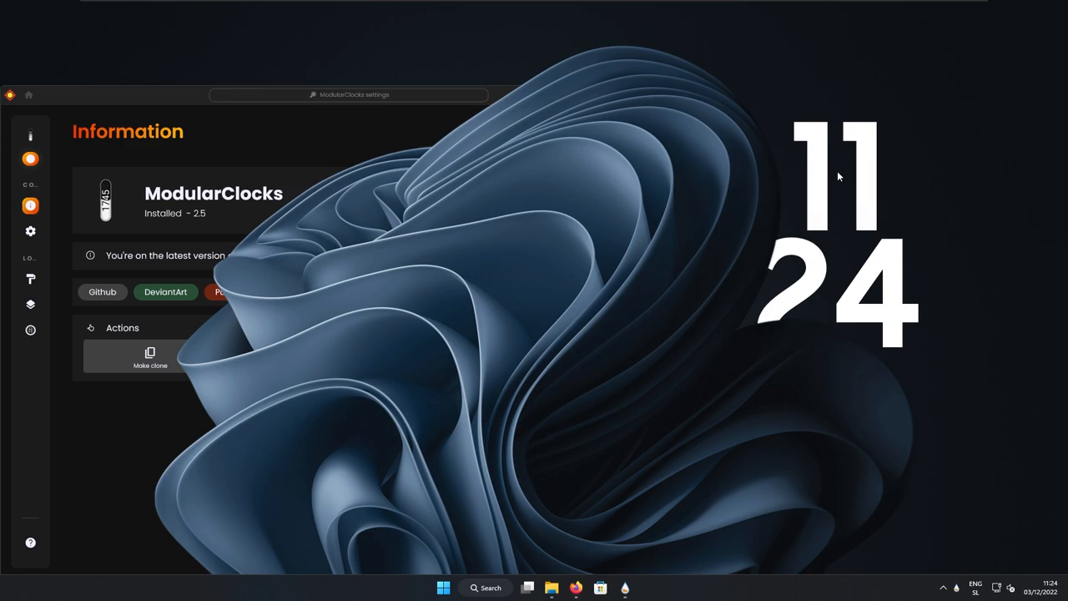
mouse_move(888, 401)
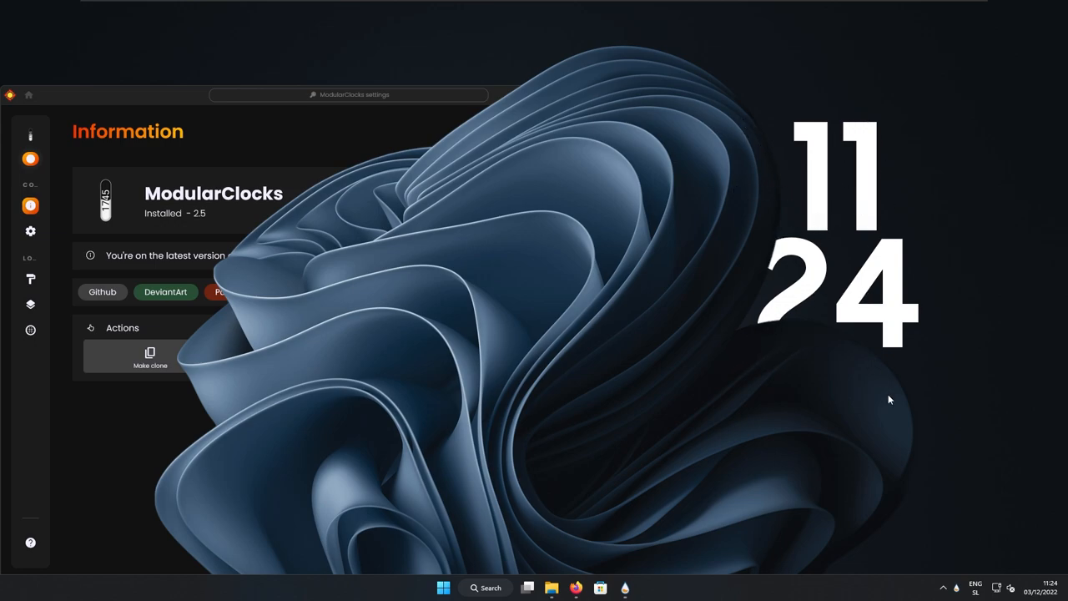
mouse_move(881, 287)
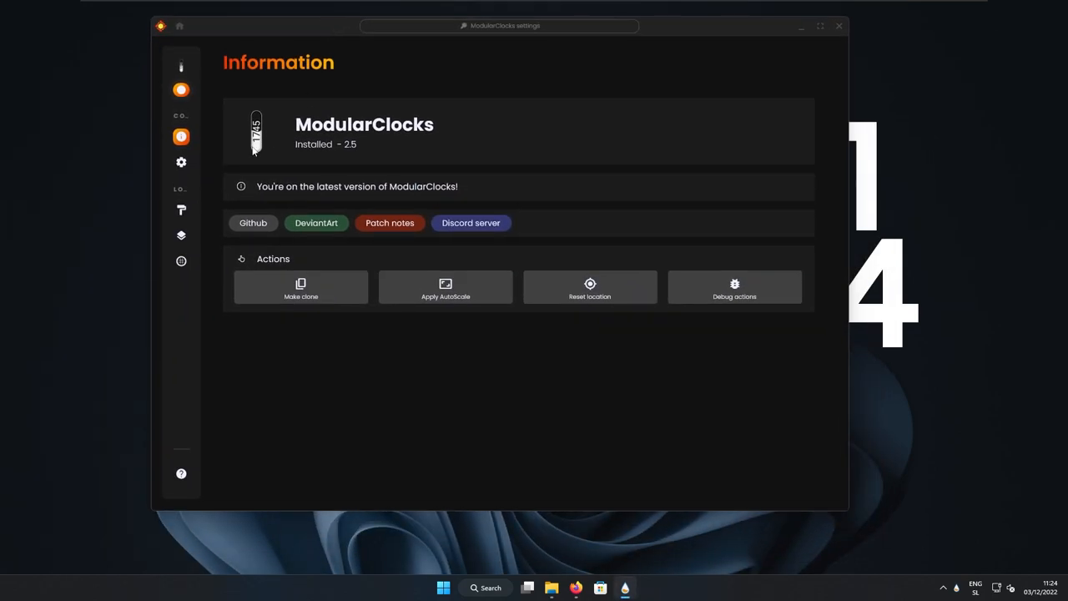
Set ModularClocks' Color Render colour to grey, review the Render mode, and return to JaxCore home
click(181, 210)
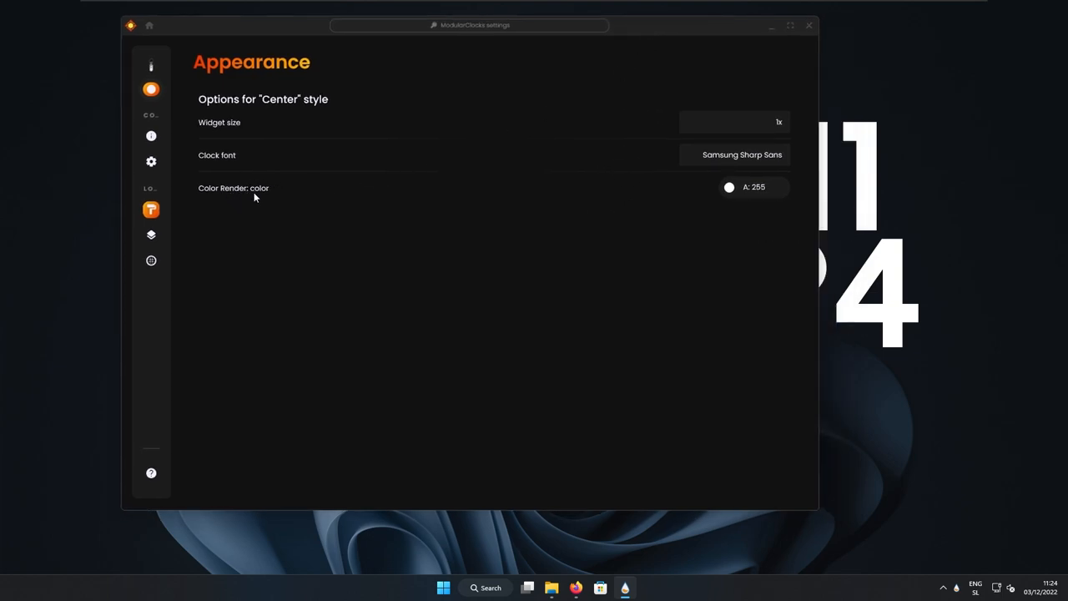
mouse_move(894, 169)
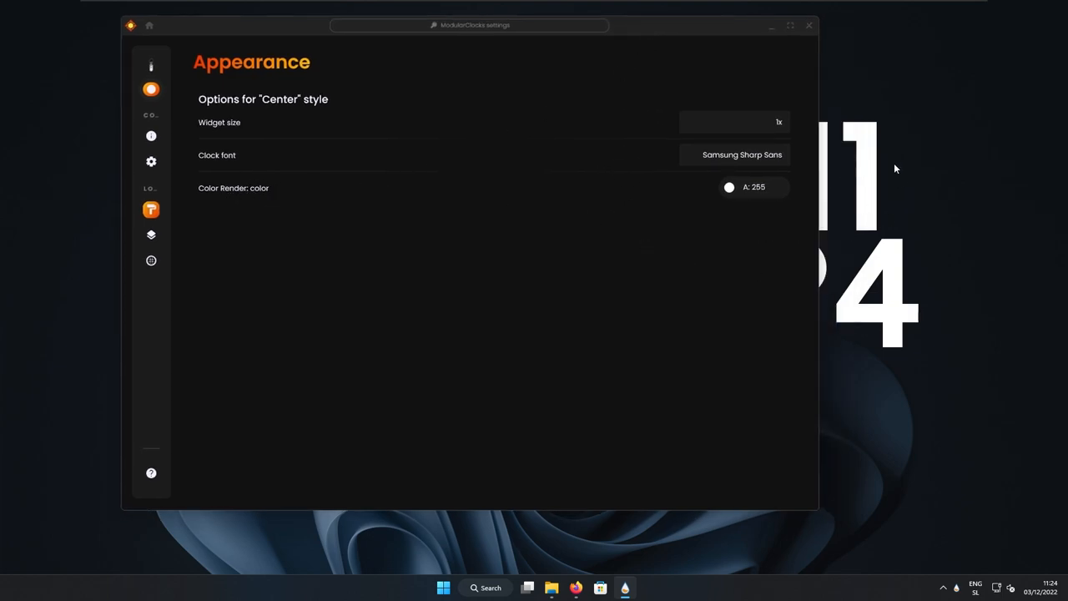
click(754, 187)
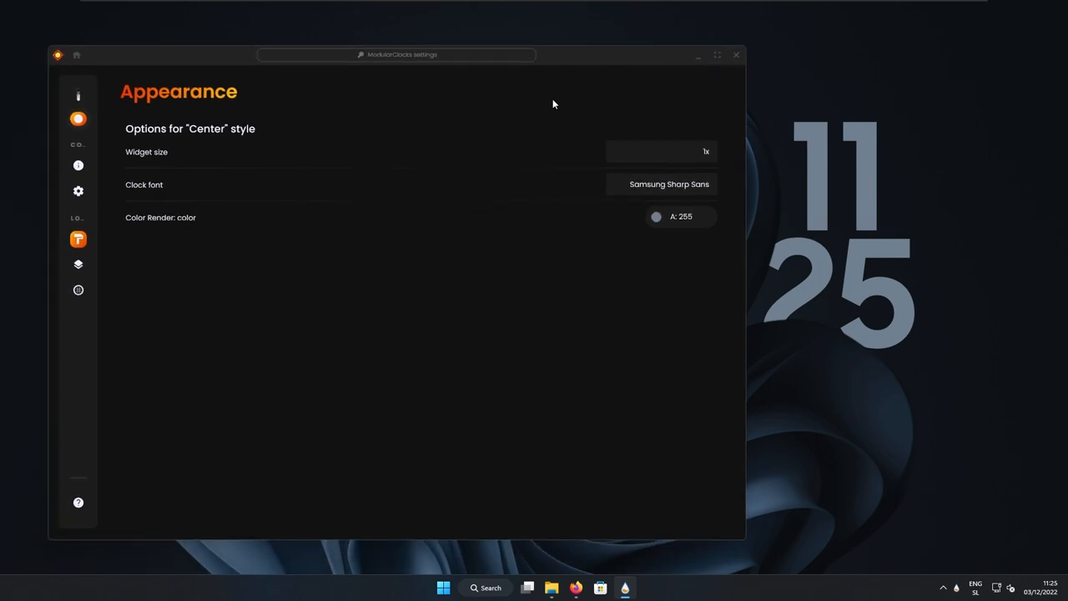
click(77, 291)
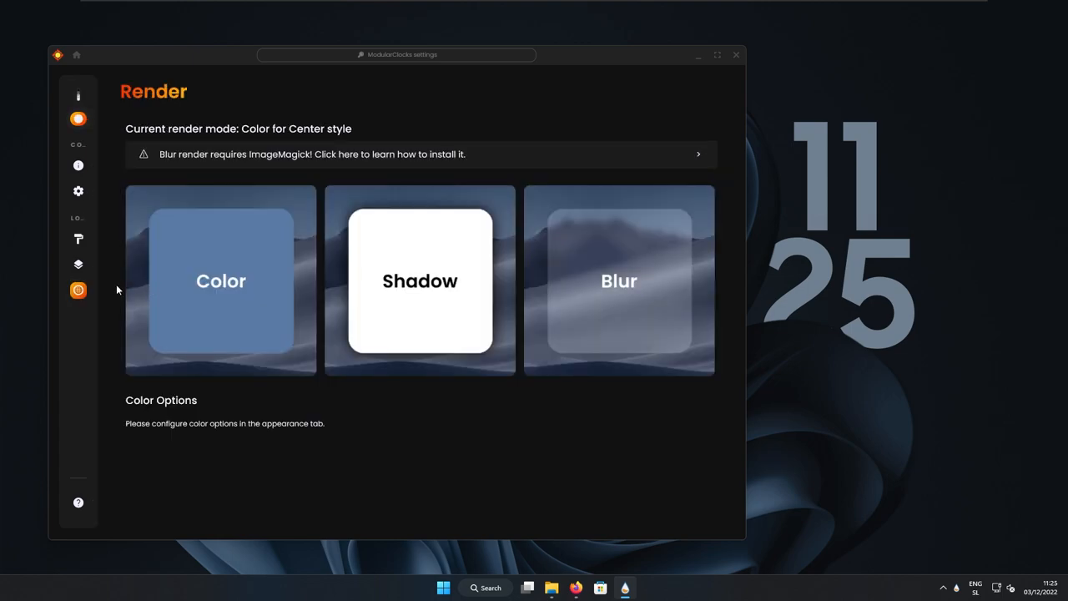
mouse_move(676, 270)
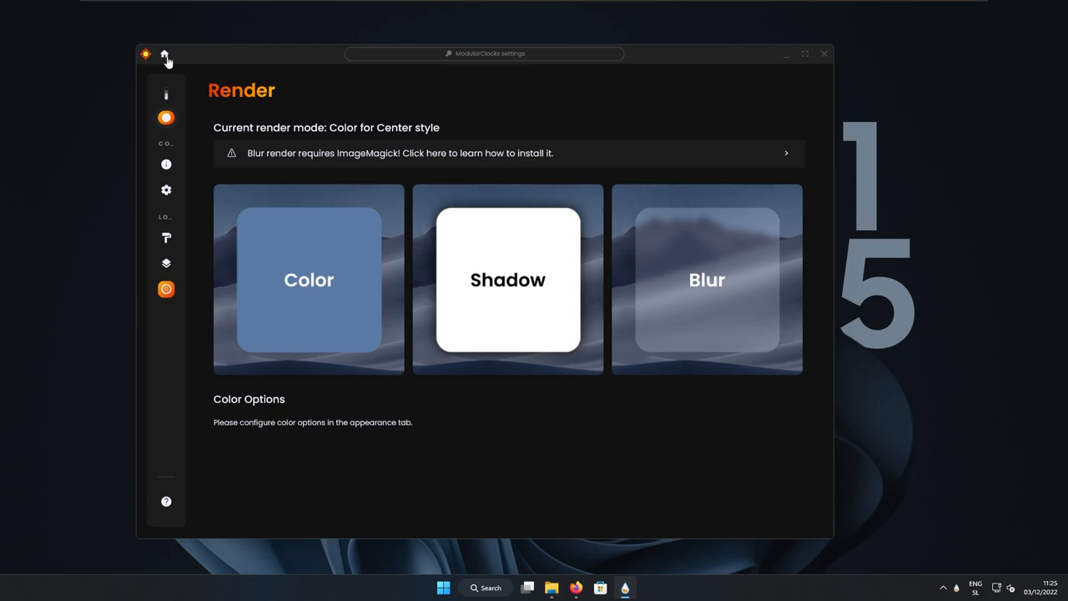
click(163, 54)
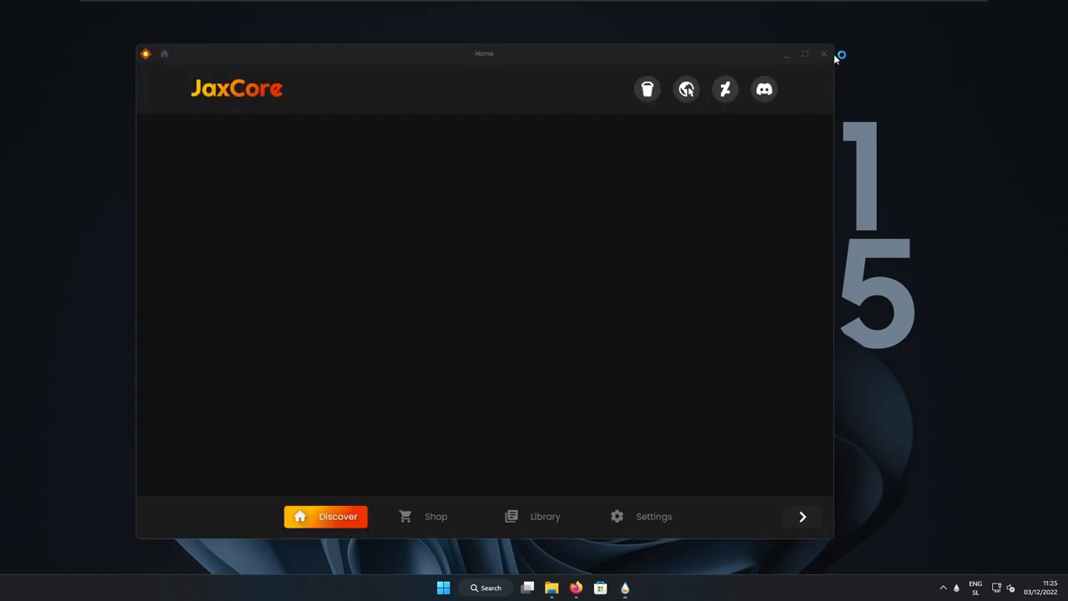
Close JaxCore and download the StartAllBack v3.5.5 installer from startallback.com
click(825, 53)
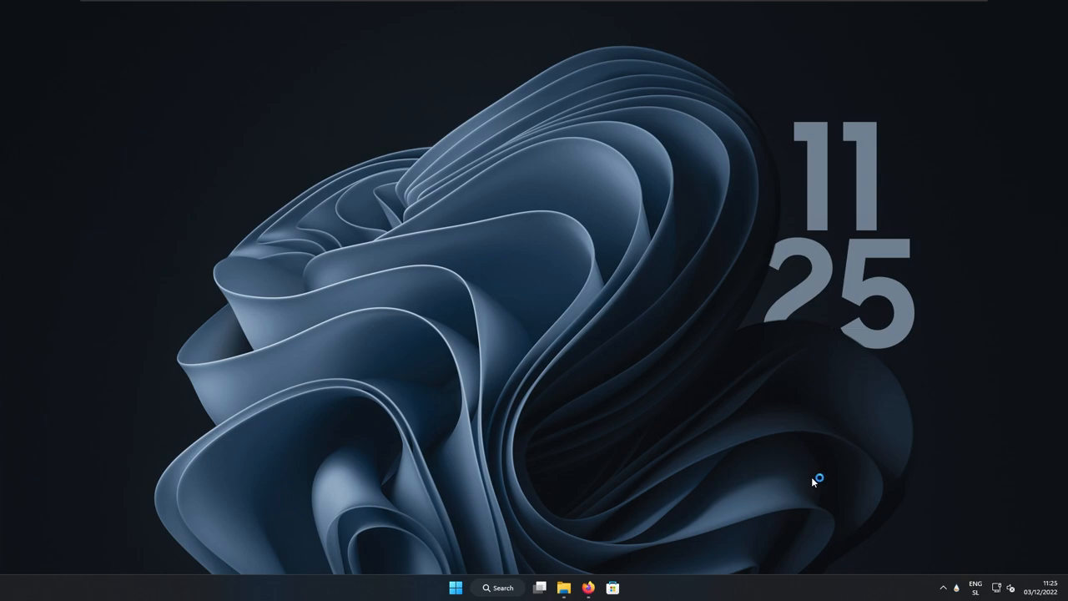
mouse_move(778, 511)
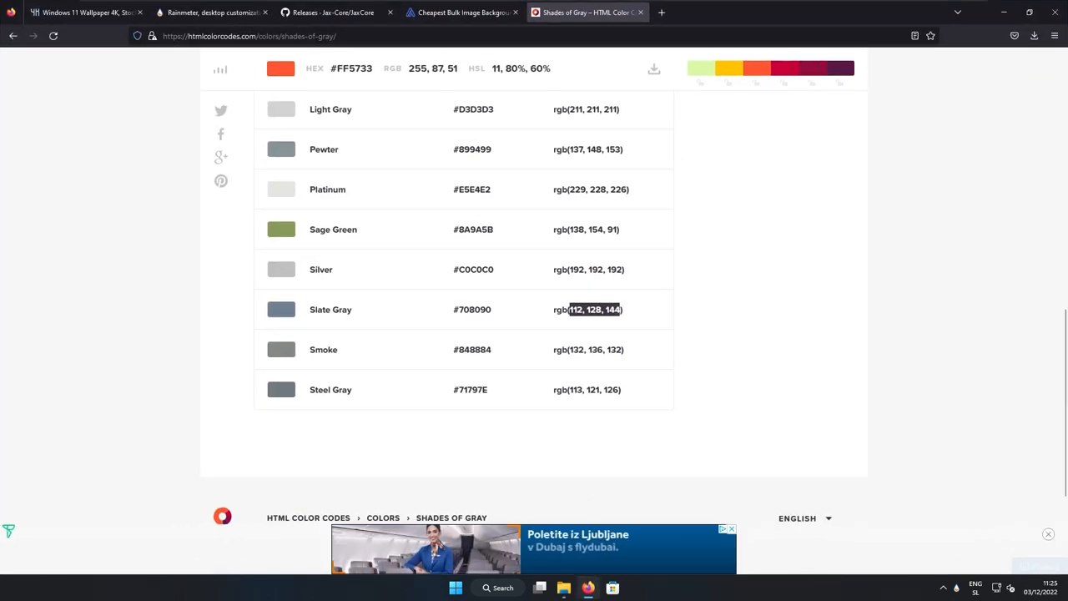
click(584, 11)
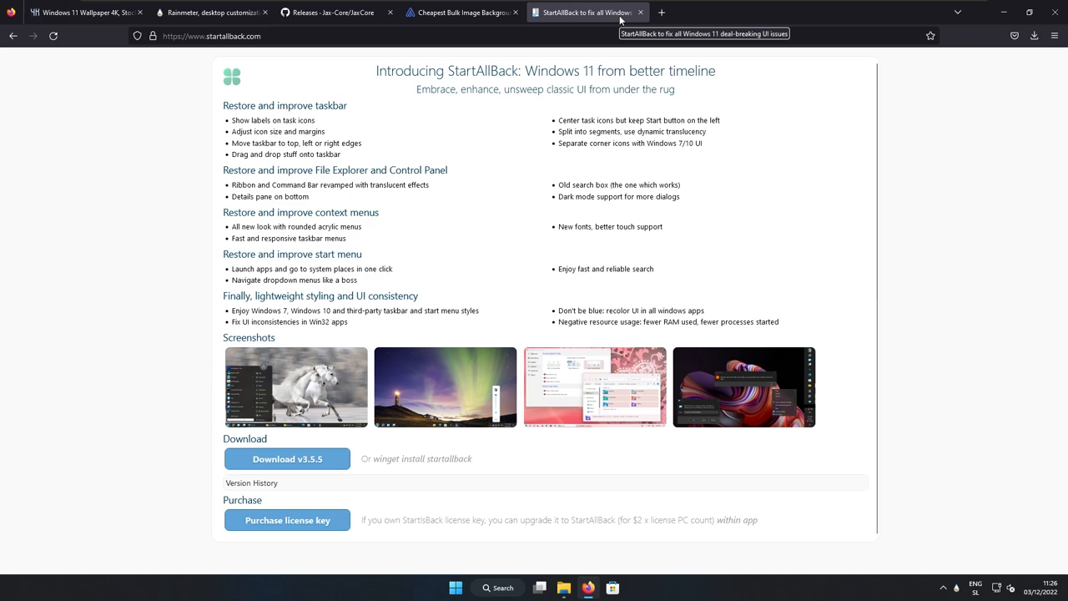
mouse_move(507, 561)
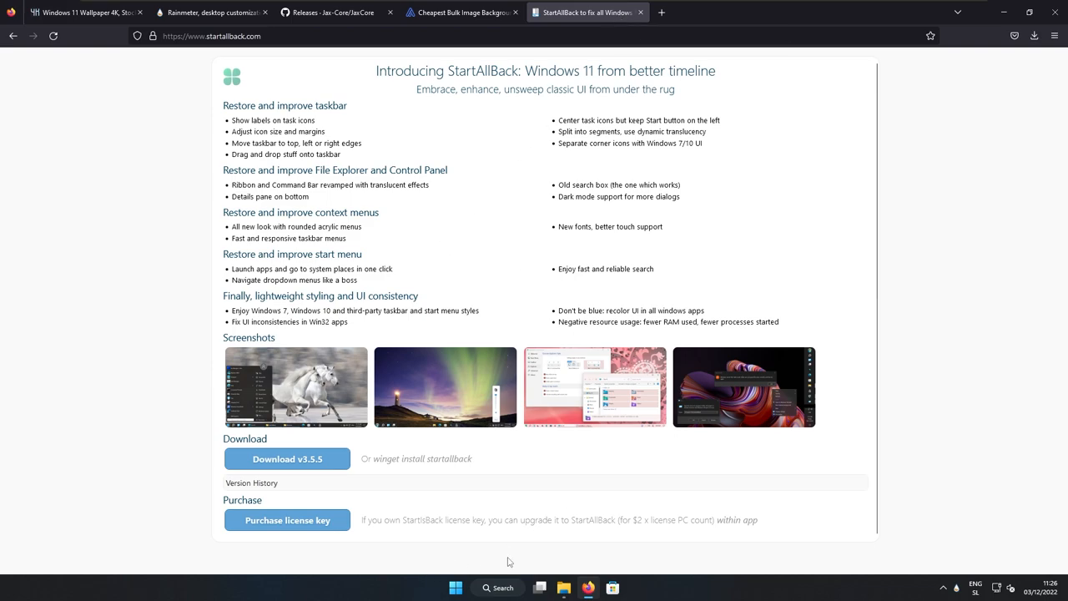
mouse_move(444, 391)
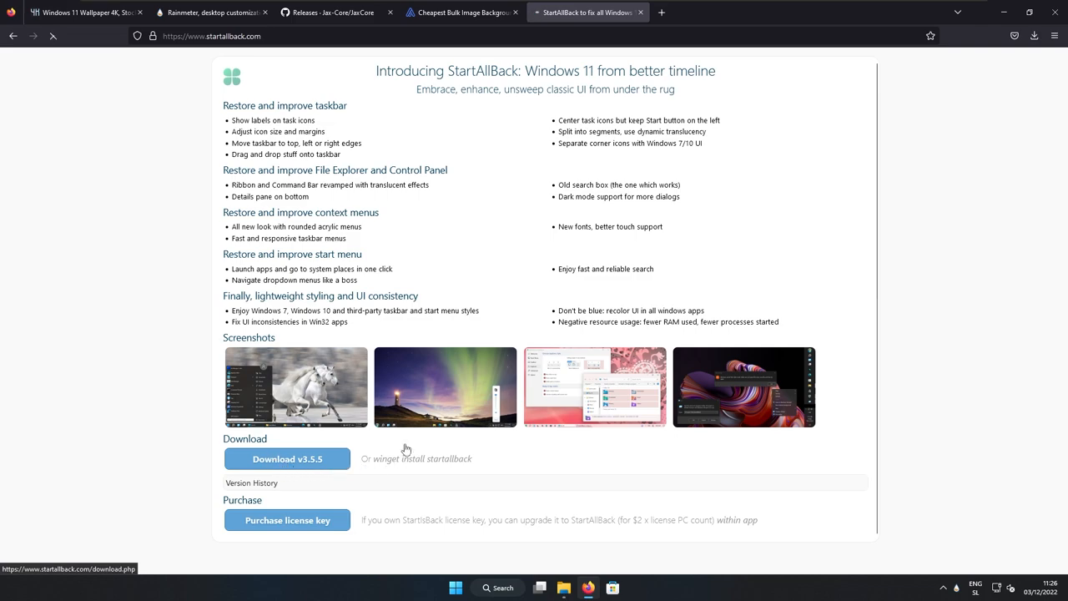
click(1035, 37)
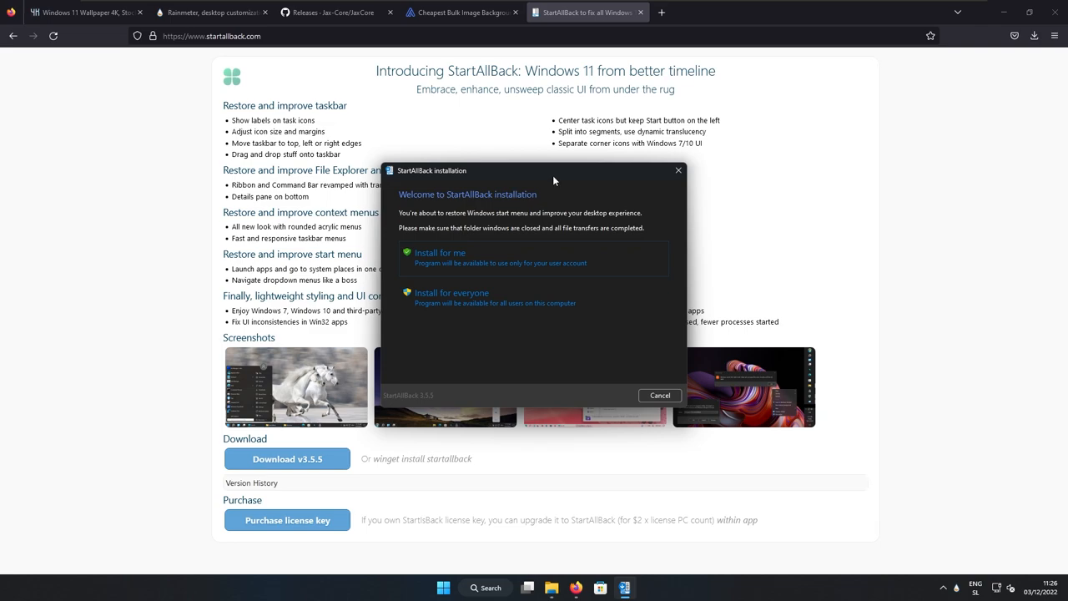
mouse_move(551, 184)
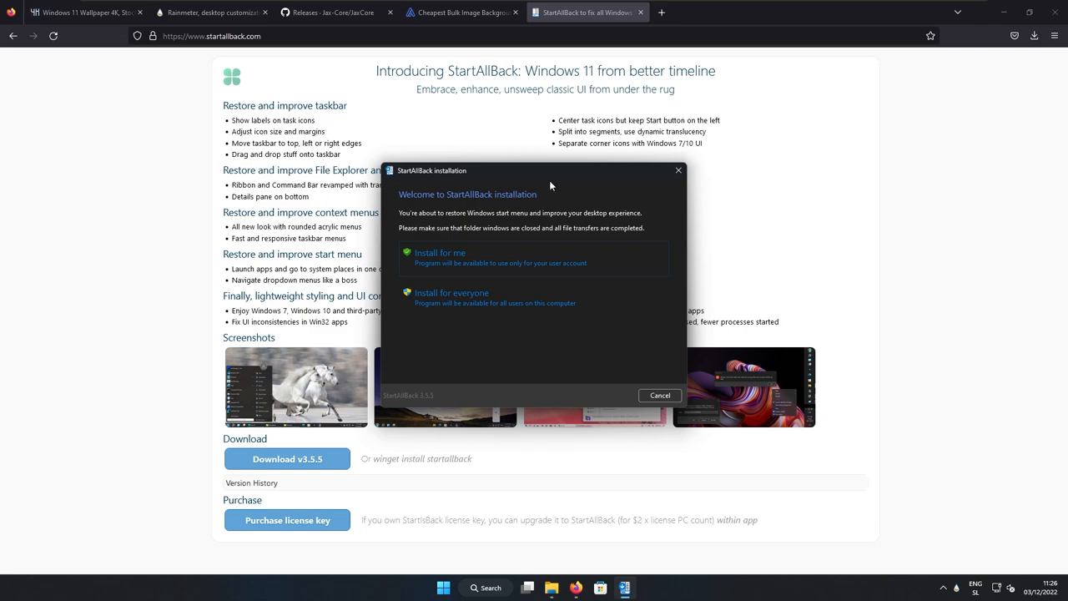
mouse_move(449, 181)
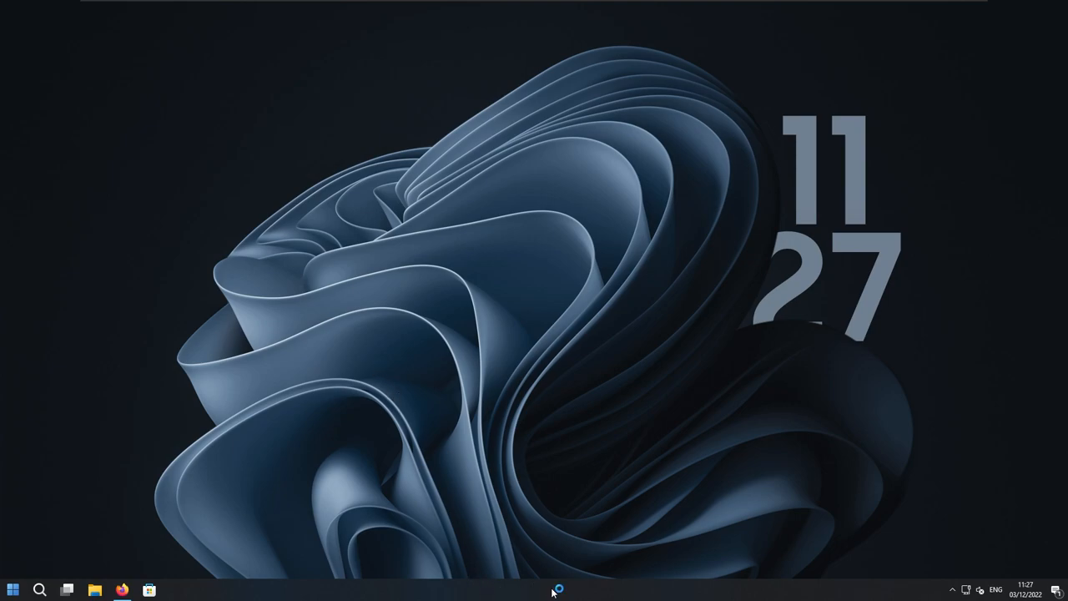
In StartAllBack taskbar Properties, enable Centered task icons, Segments and Dynamic transparency
right_click(554, 591)
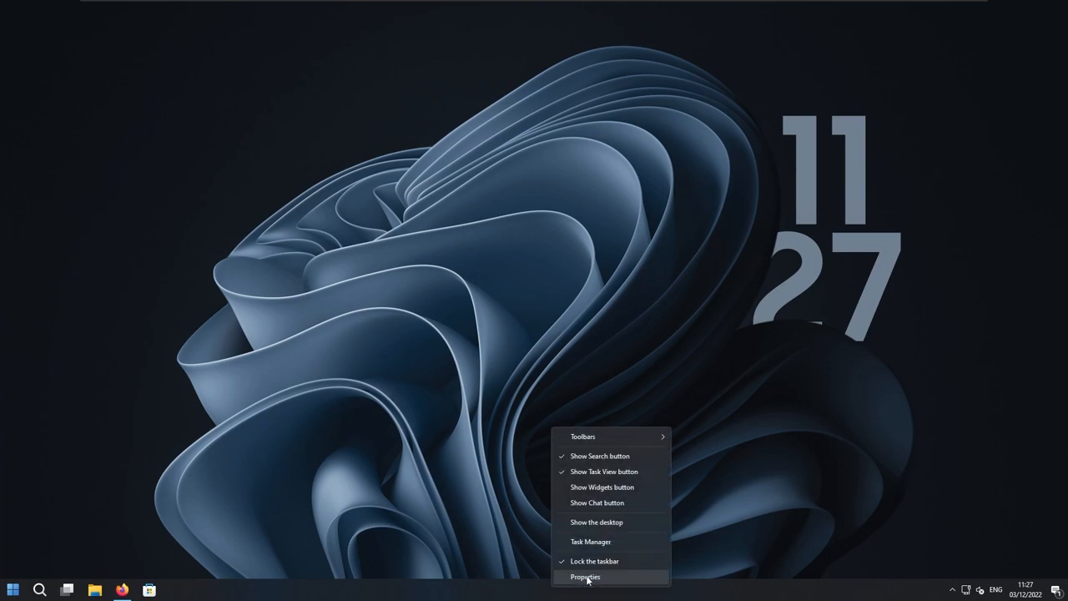
click(584, 578)
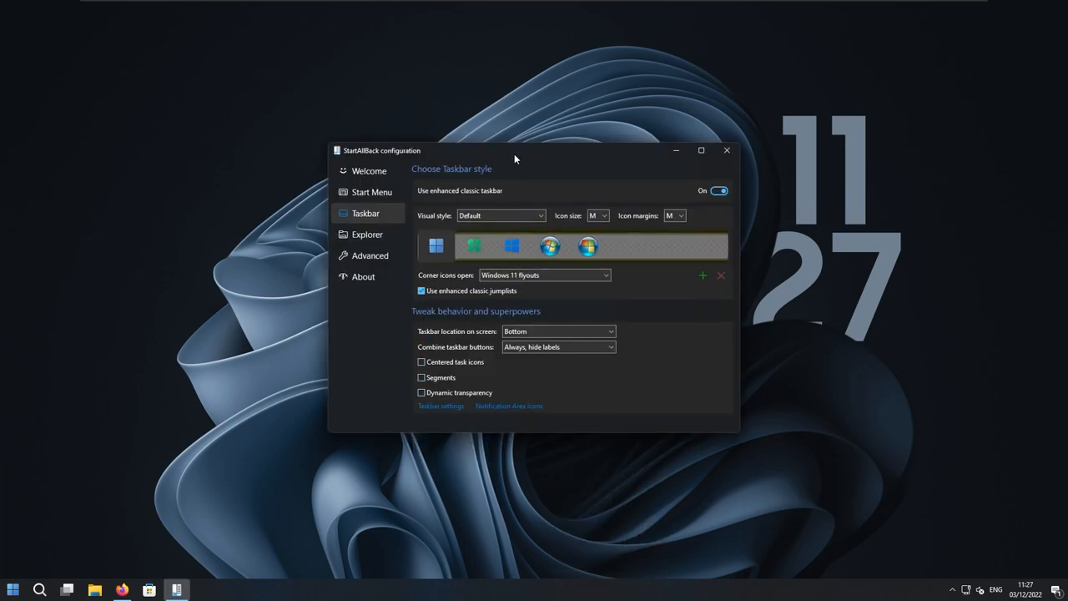
mouse_move(517, 157)
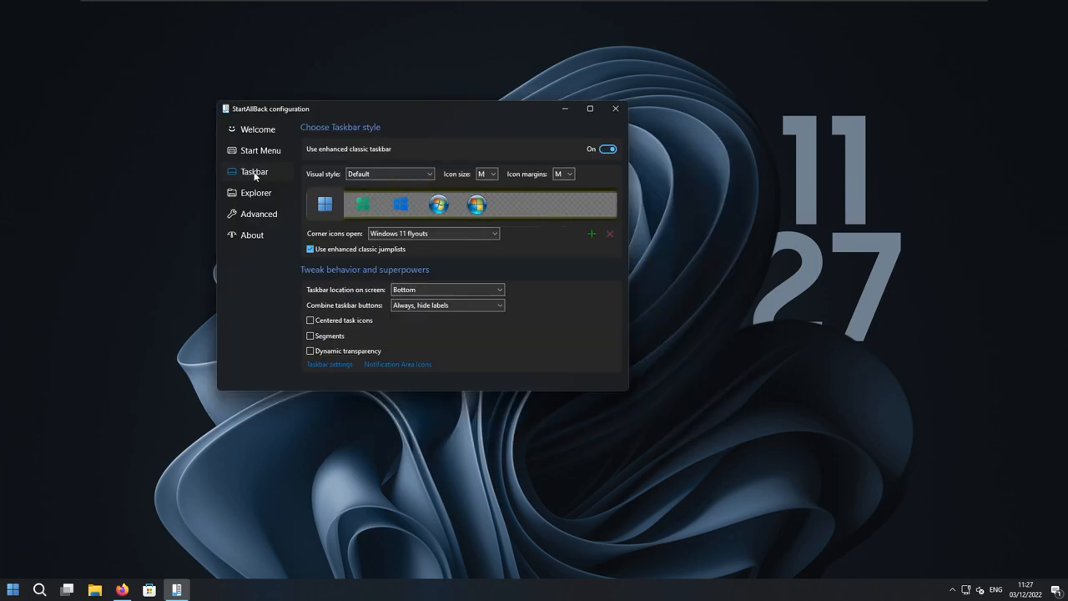
mouse_move(267, 118)
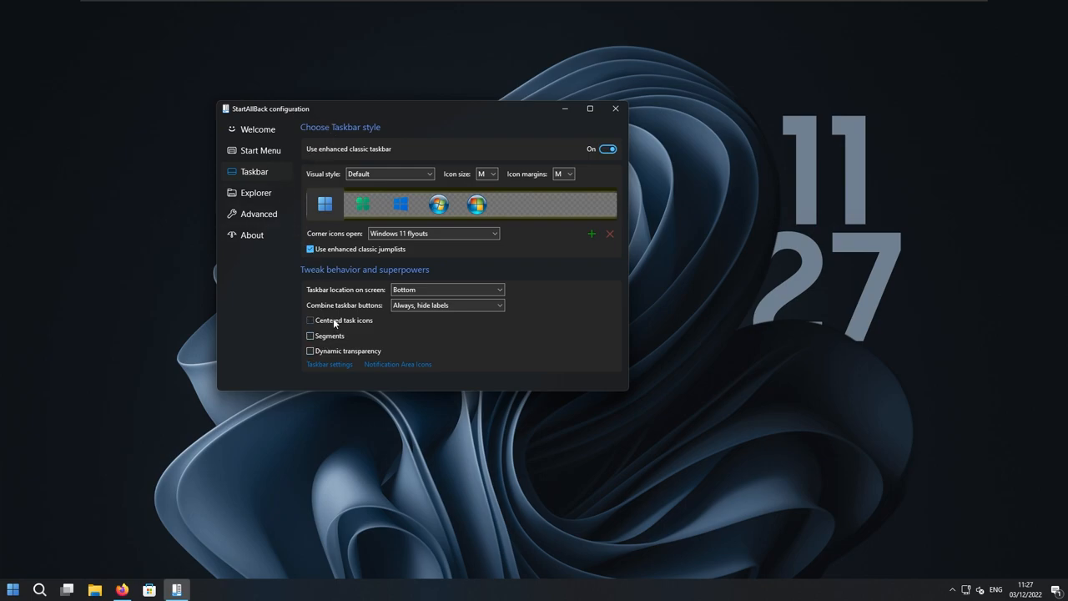
click(310, 320)
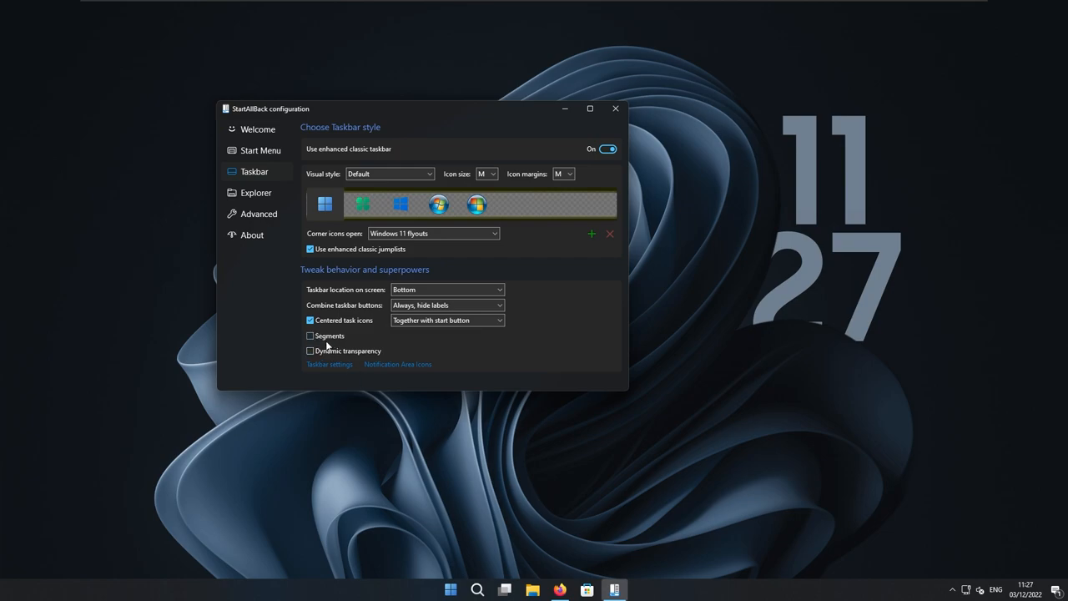
click(310, 336)
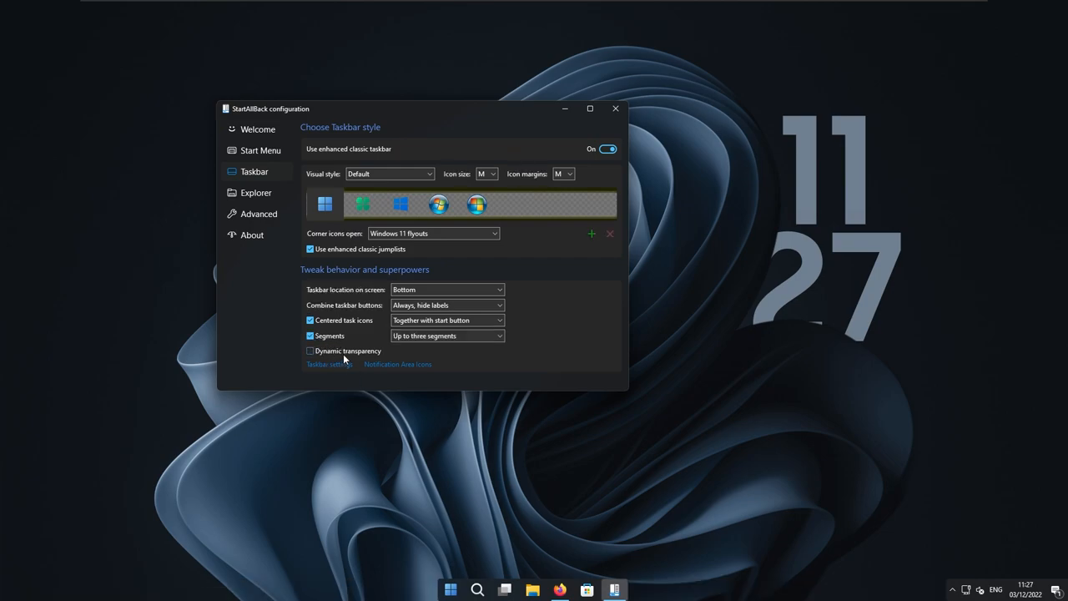
click(310, 350)
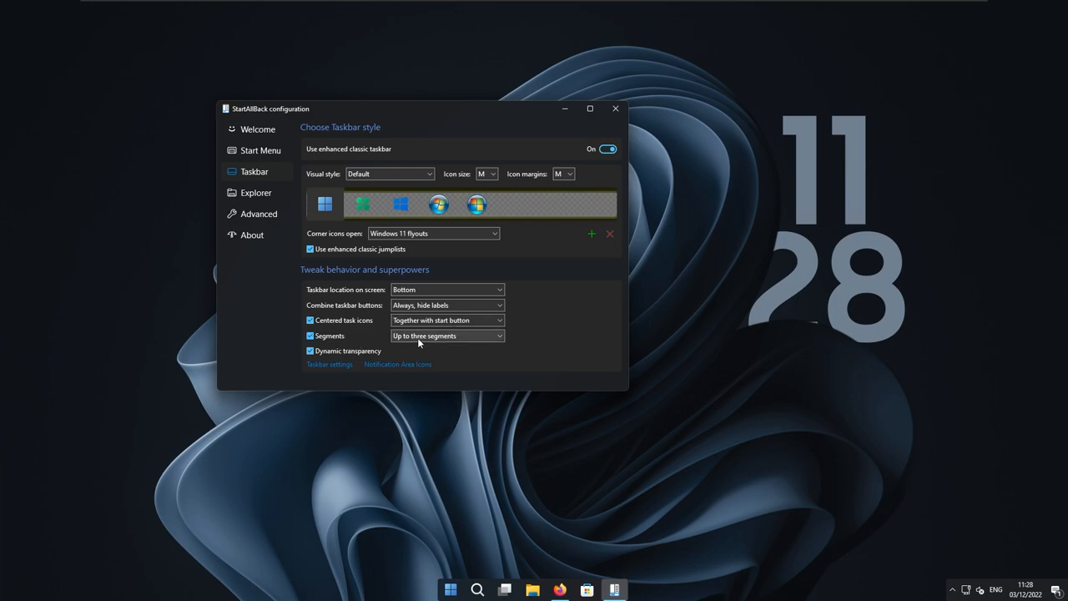
Choose the Just central segment layout and close the StartAllBack configuration
click(447, 336)
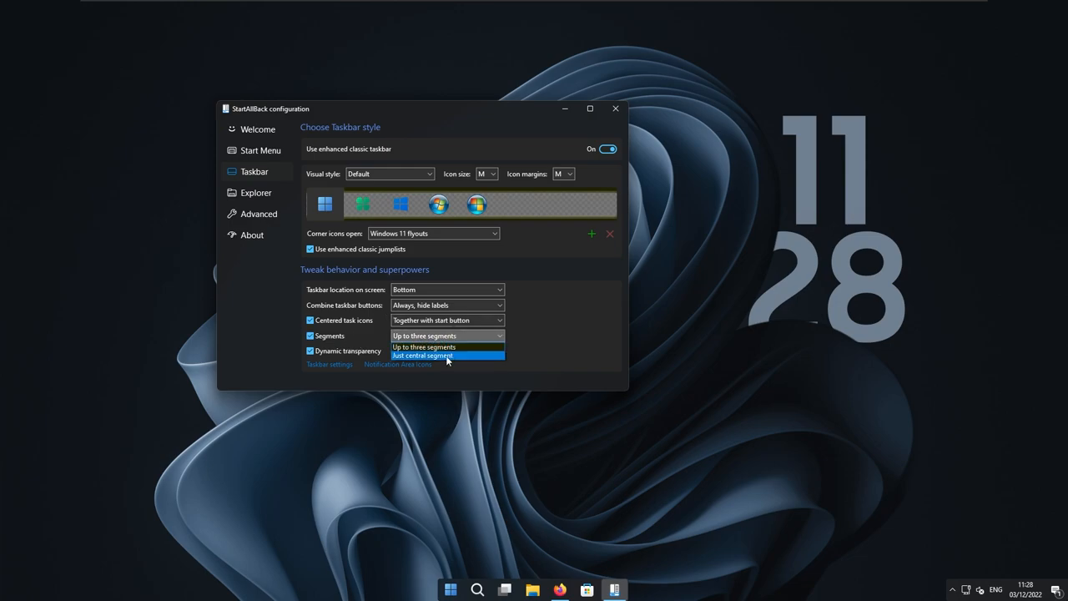
click(420, 356)
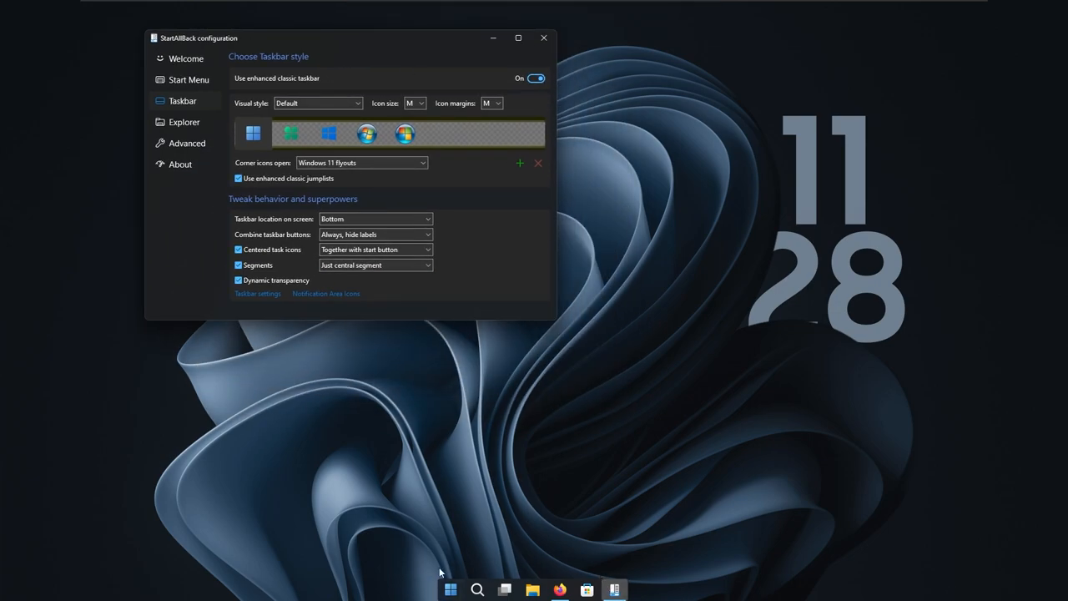
mouse_move(658, 547)
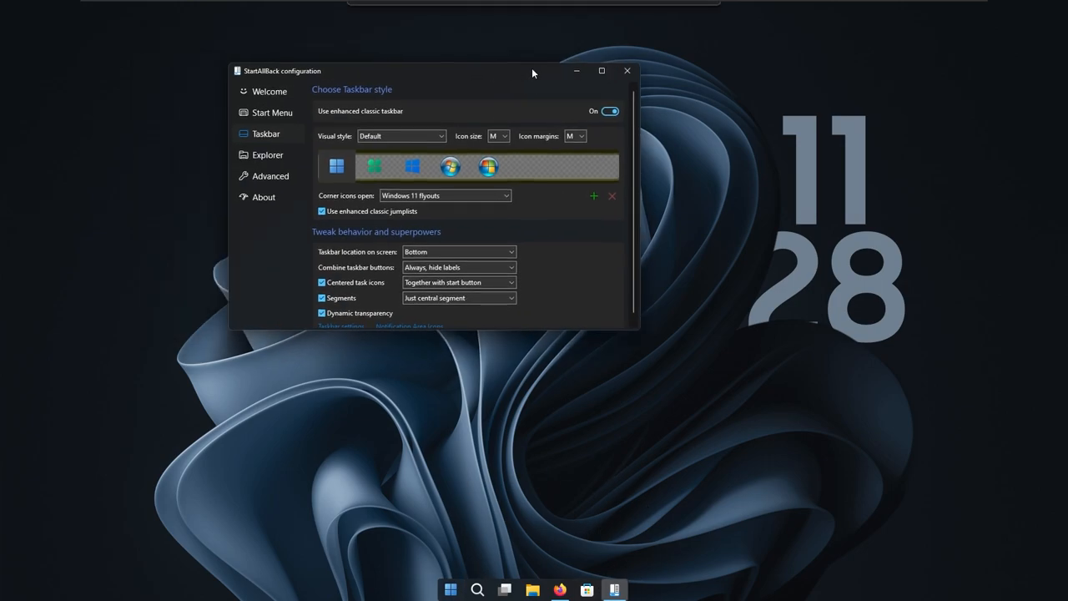
click(628, 70)
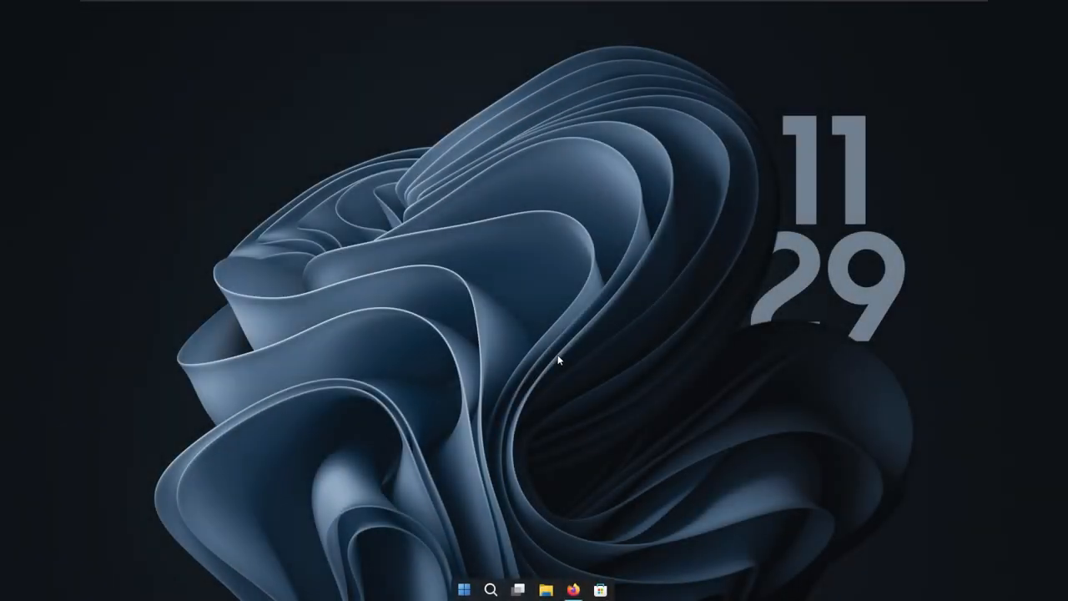